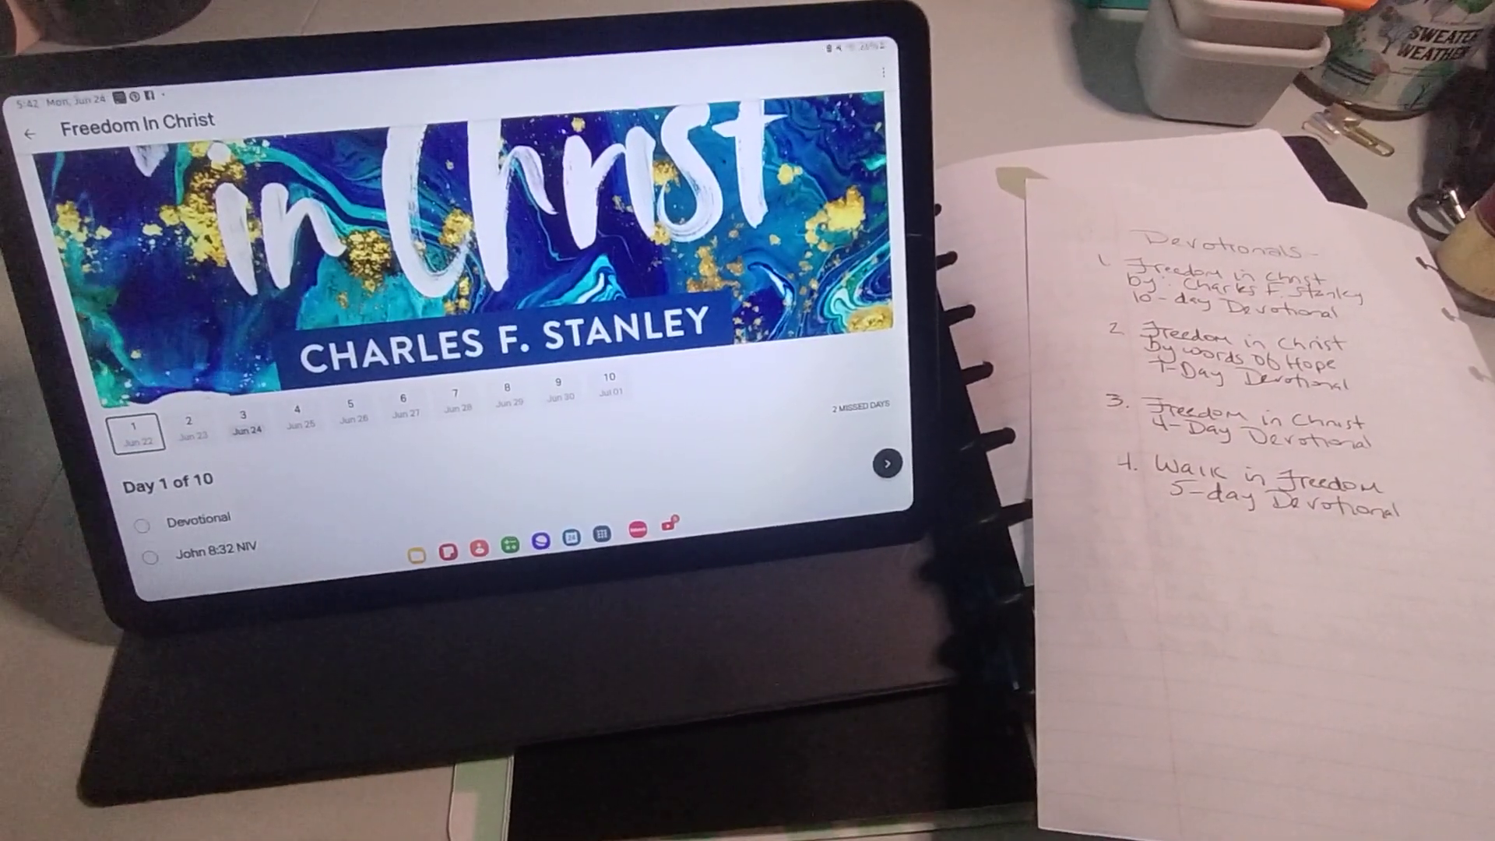
# Review days 2 and 3 of Stanley's Freedom In Christ plan, then return to My Plans.
pyautogui.click(190, 430)
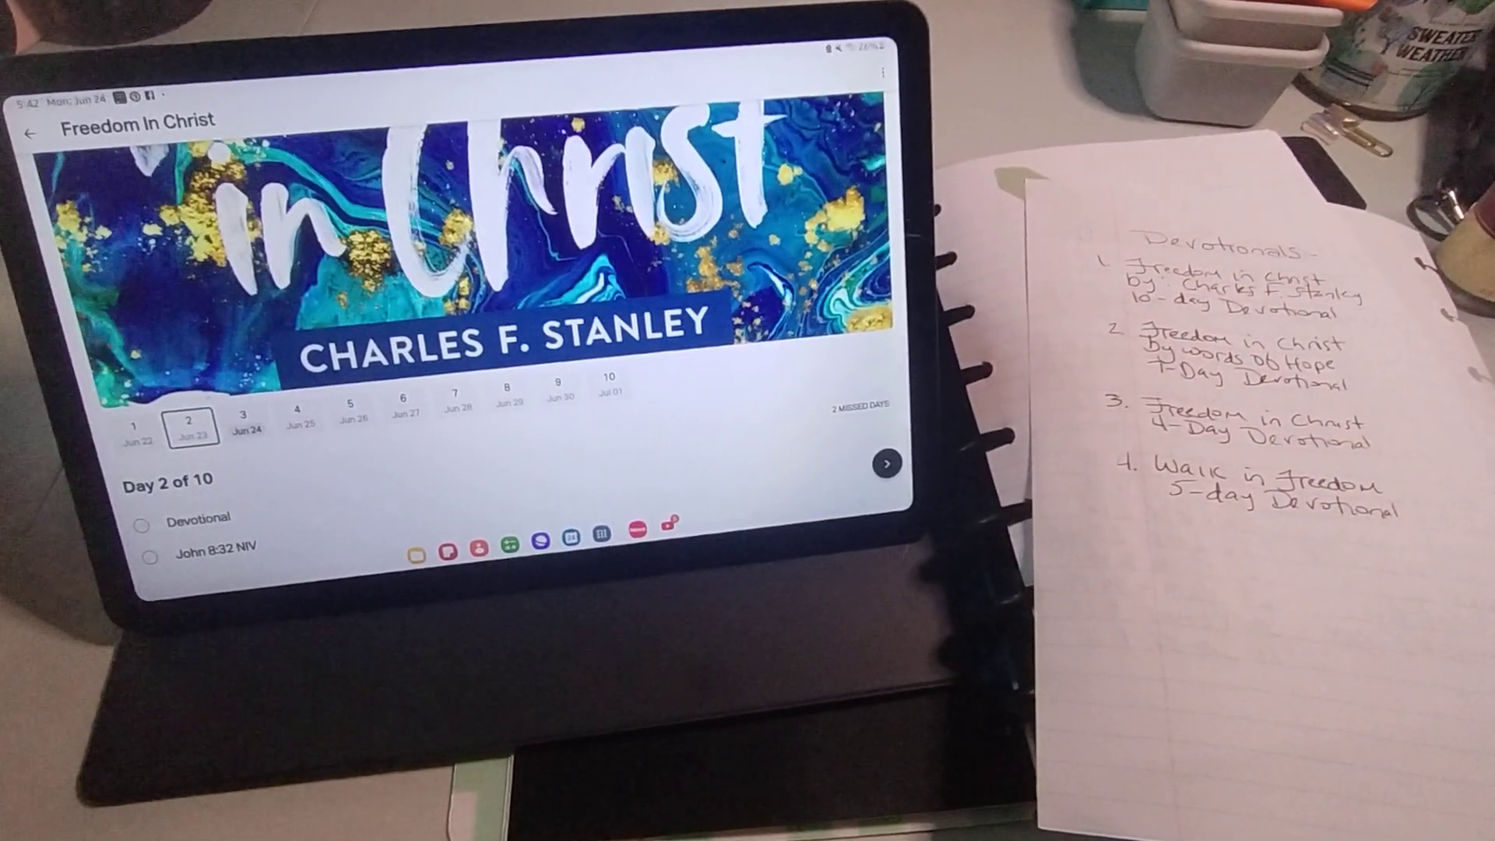
pyautogui.click(191, 515)
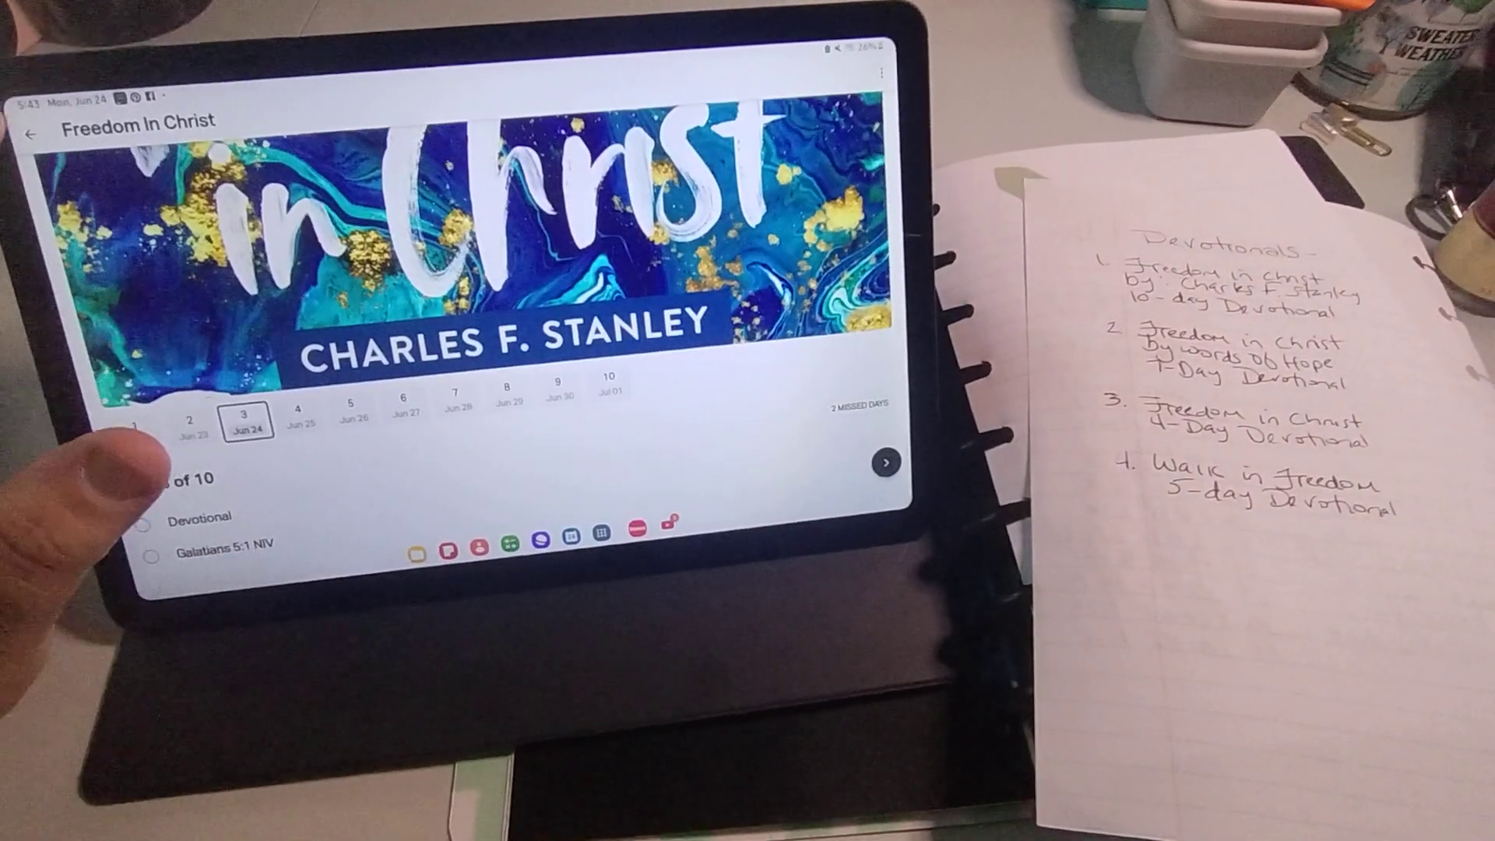
pyautogui.click(40, 129)
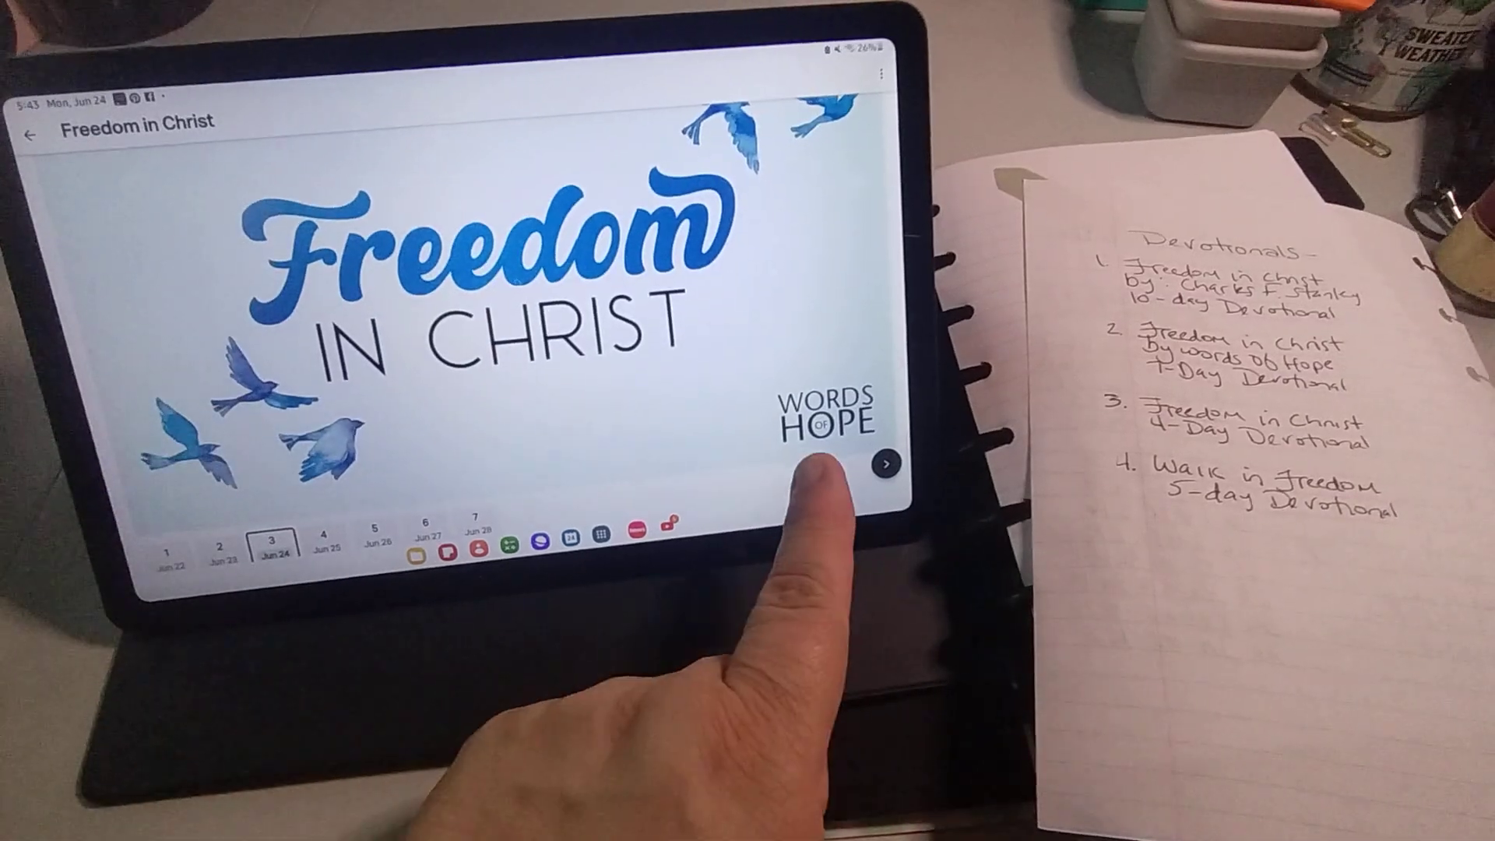
# View day 1 of the Words of Hope Freedom in Christ plan and its readings.
pyautogui.scroll(-3)
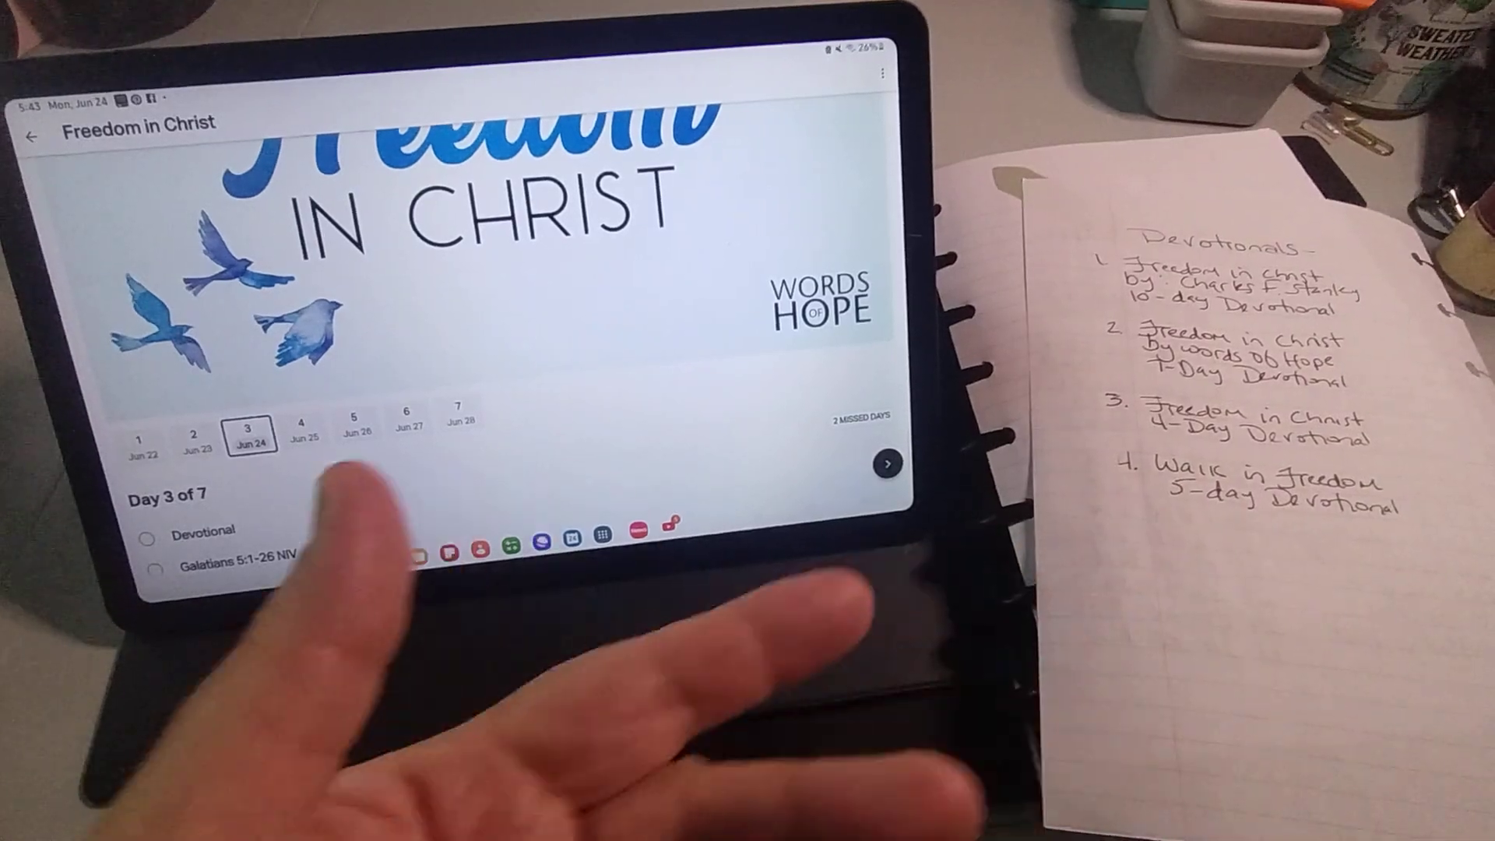
pyautogui.click(143, 439)
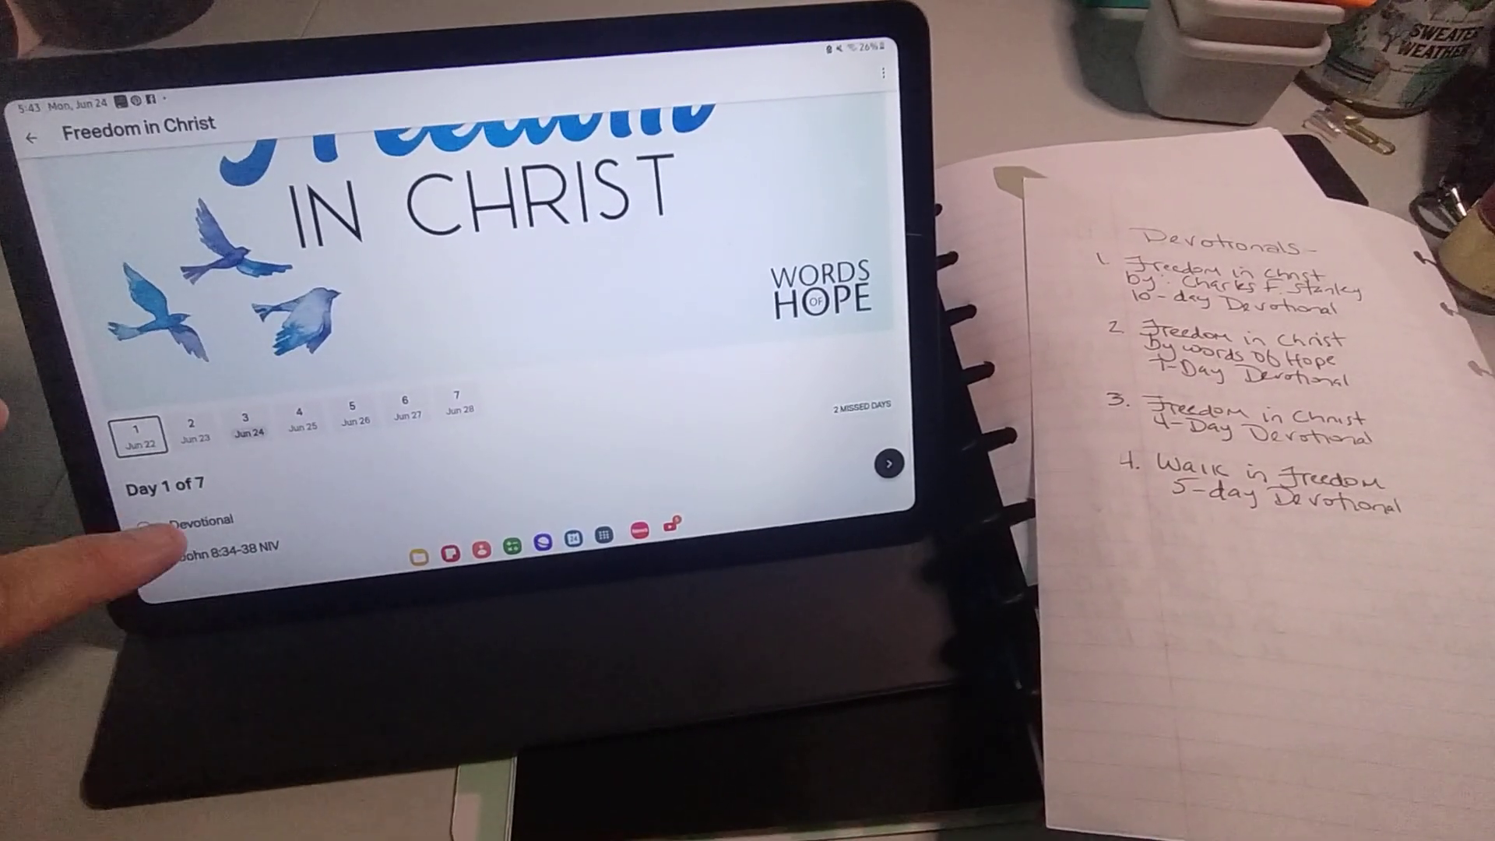
pyautogui.click(201, 520)
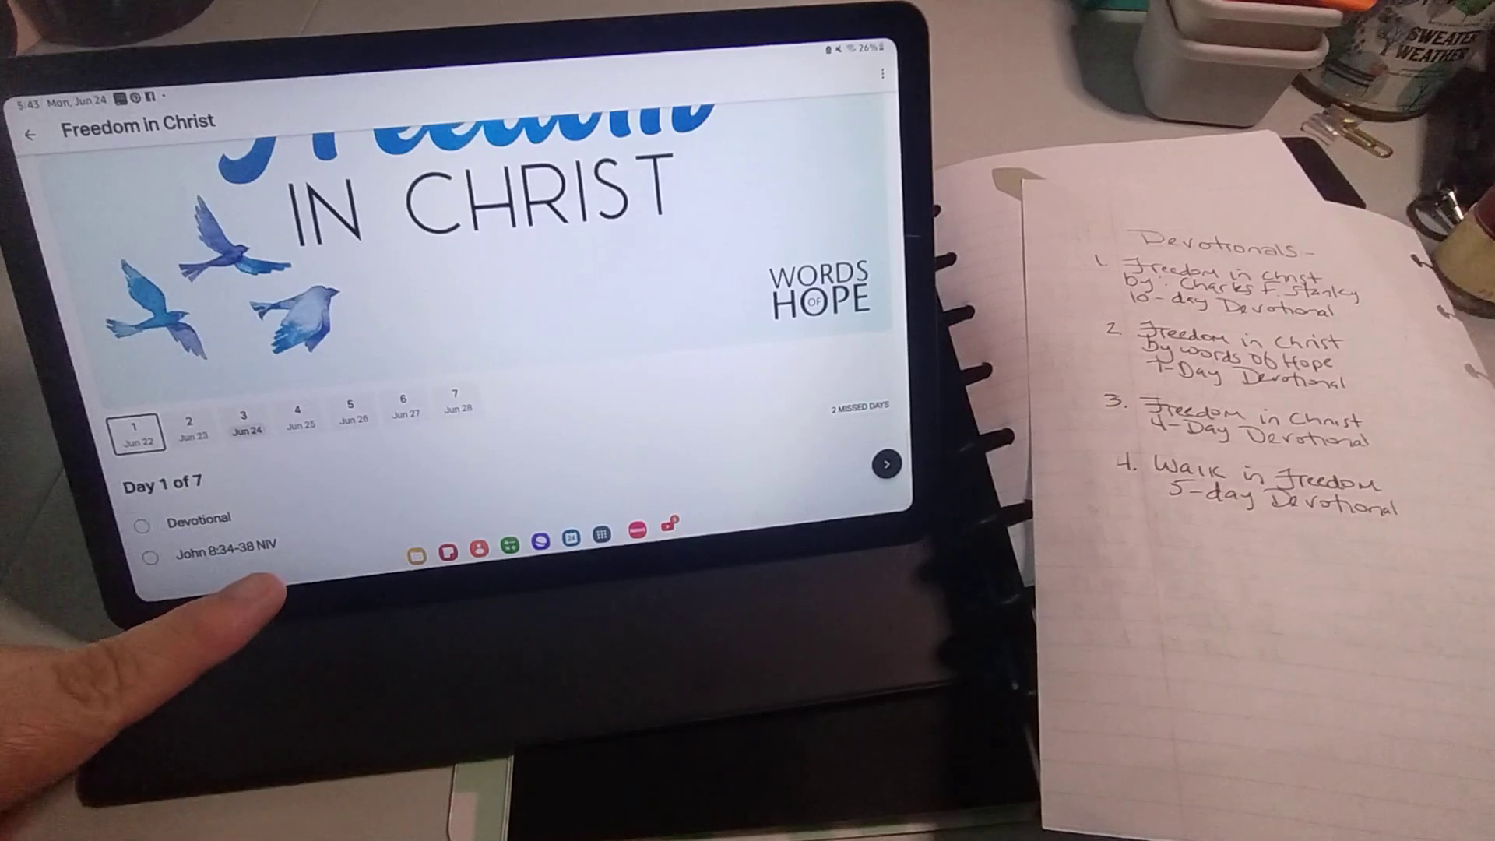
pyautogui.click(223, 560)
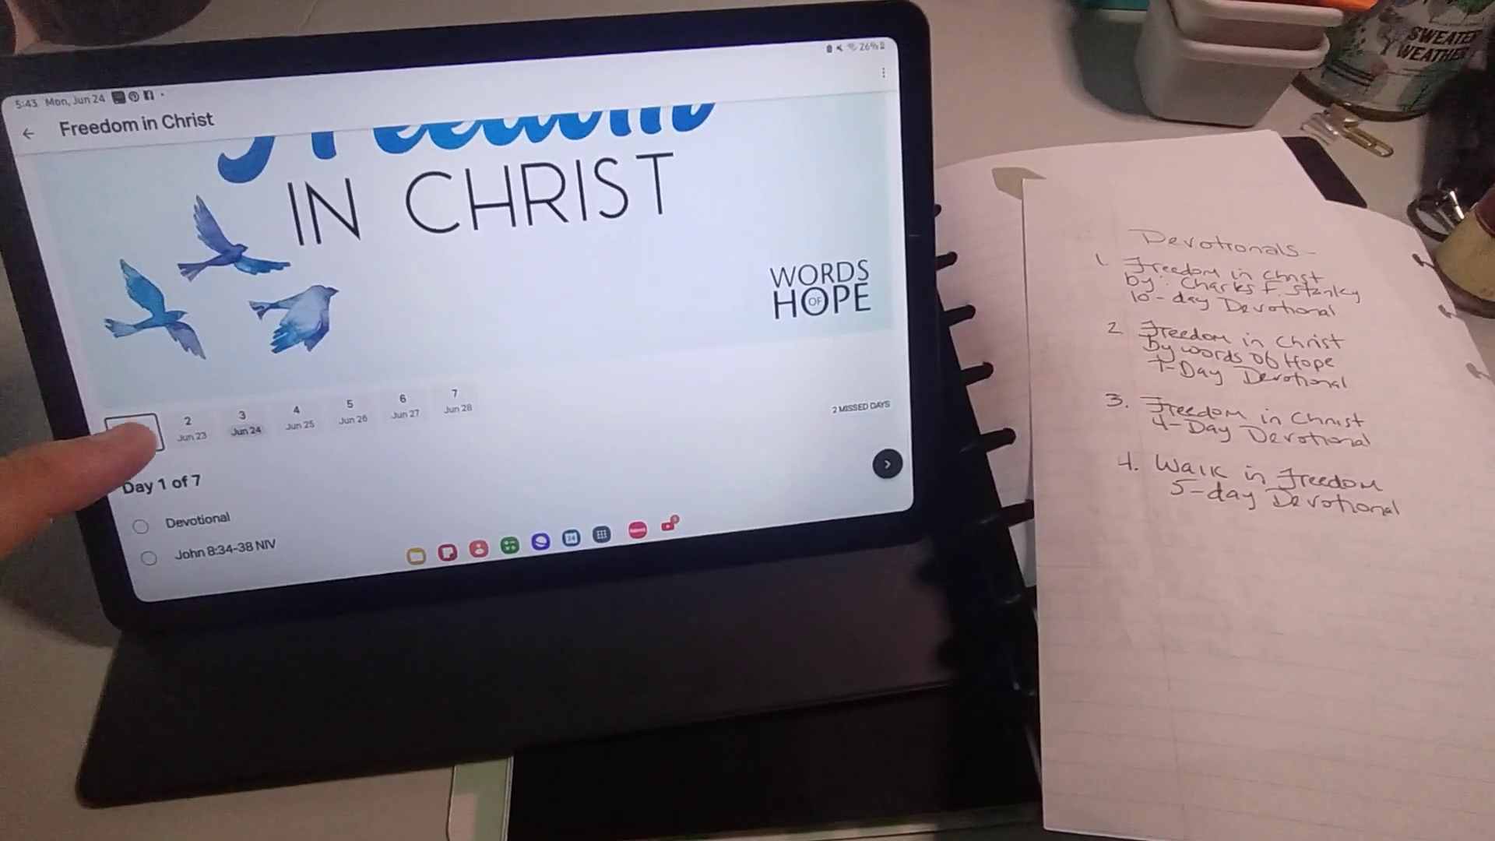
# Read the day 2 devotional, then return through the plan overview to My Plans.
pyautogui.click(135, 427)
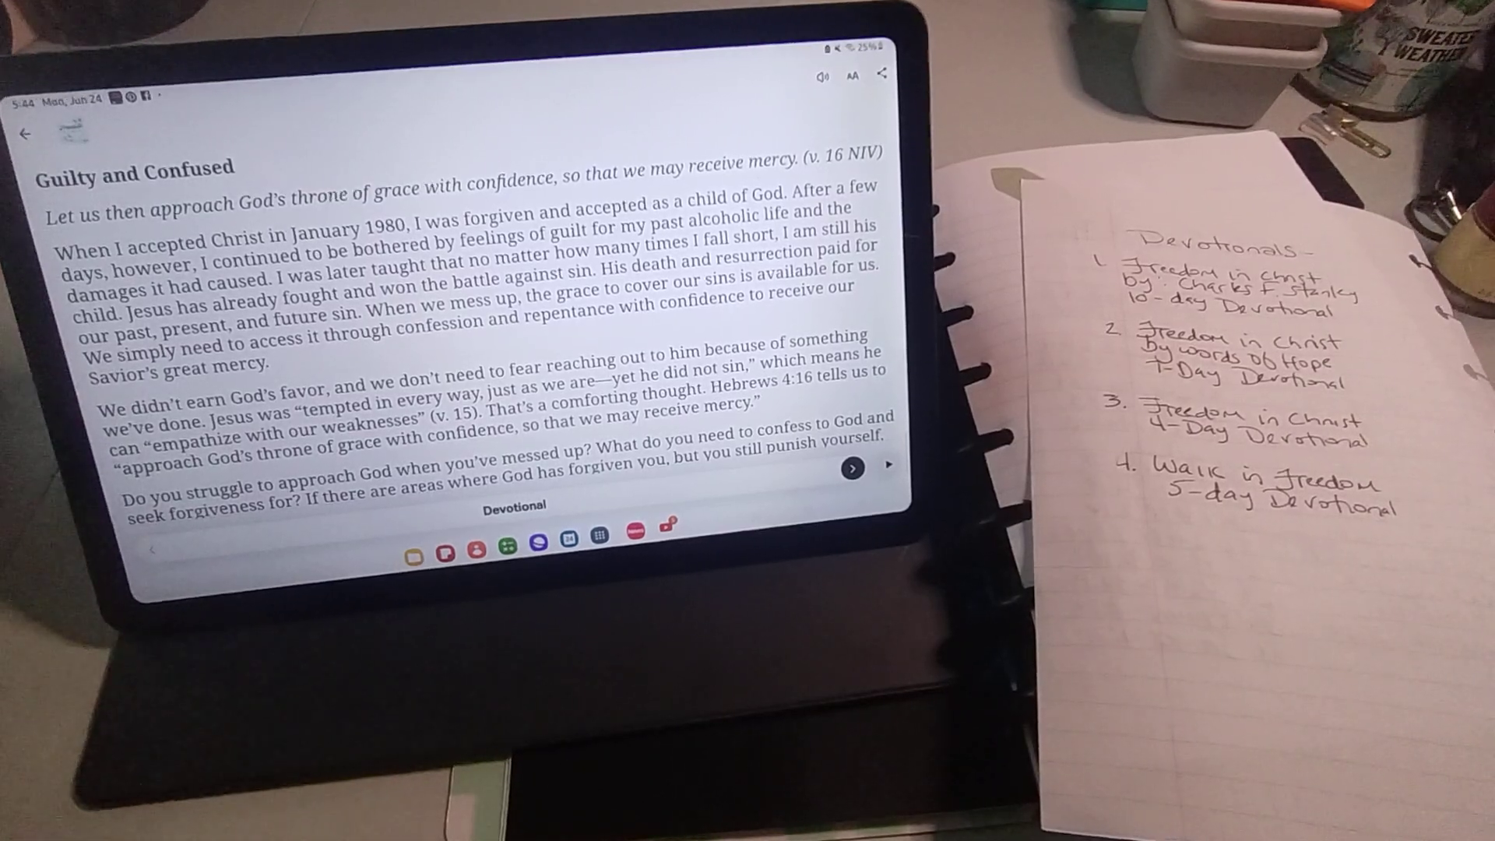
pyautogui.click(20, 134)
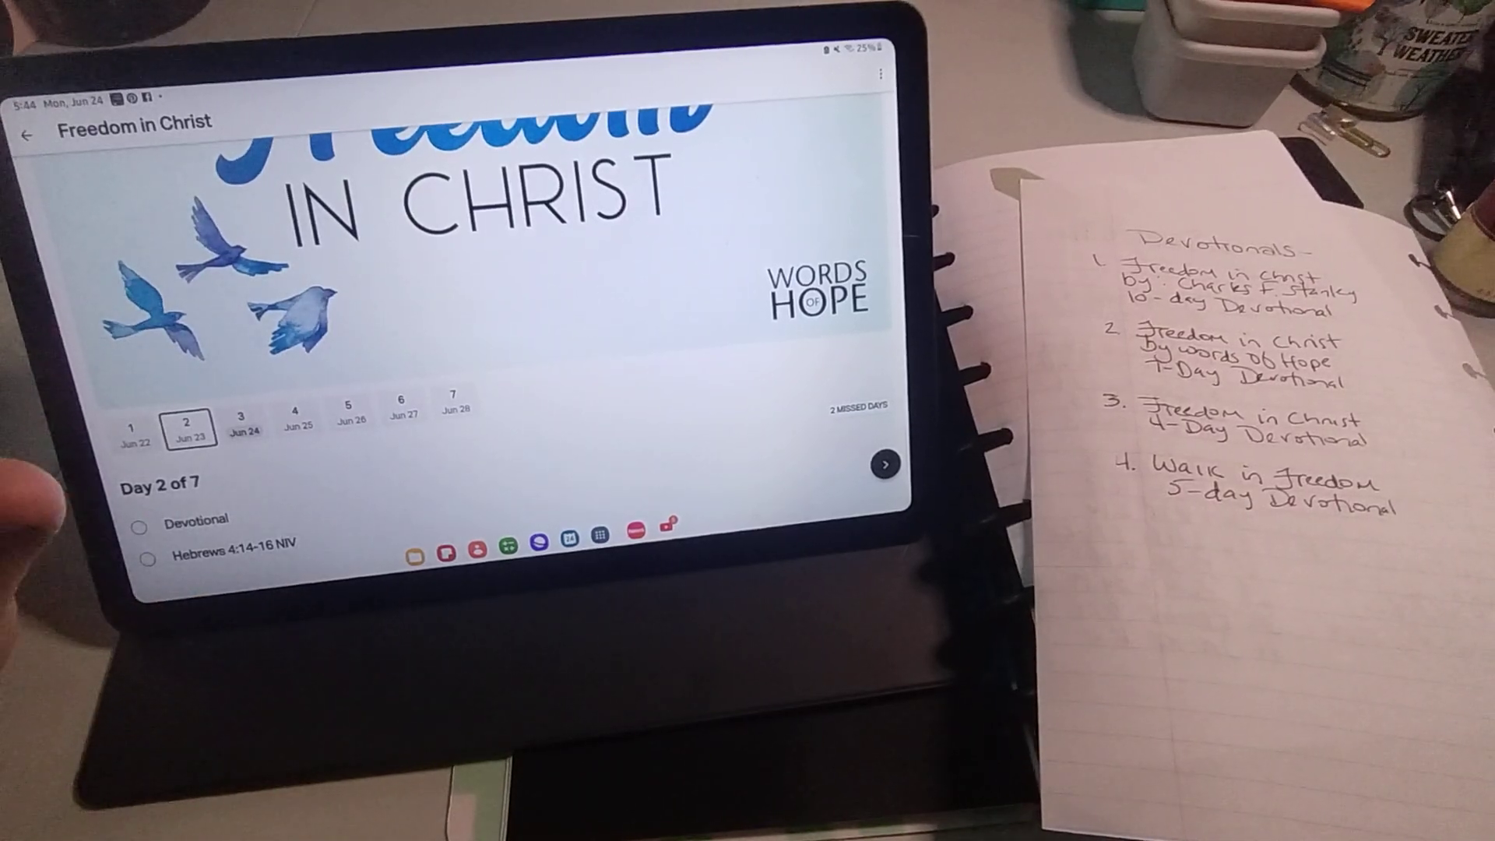
pyautogui.click(28, 137)
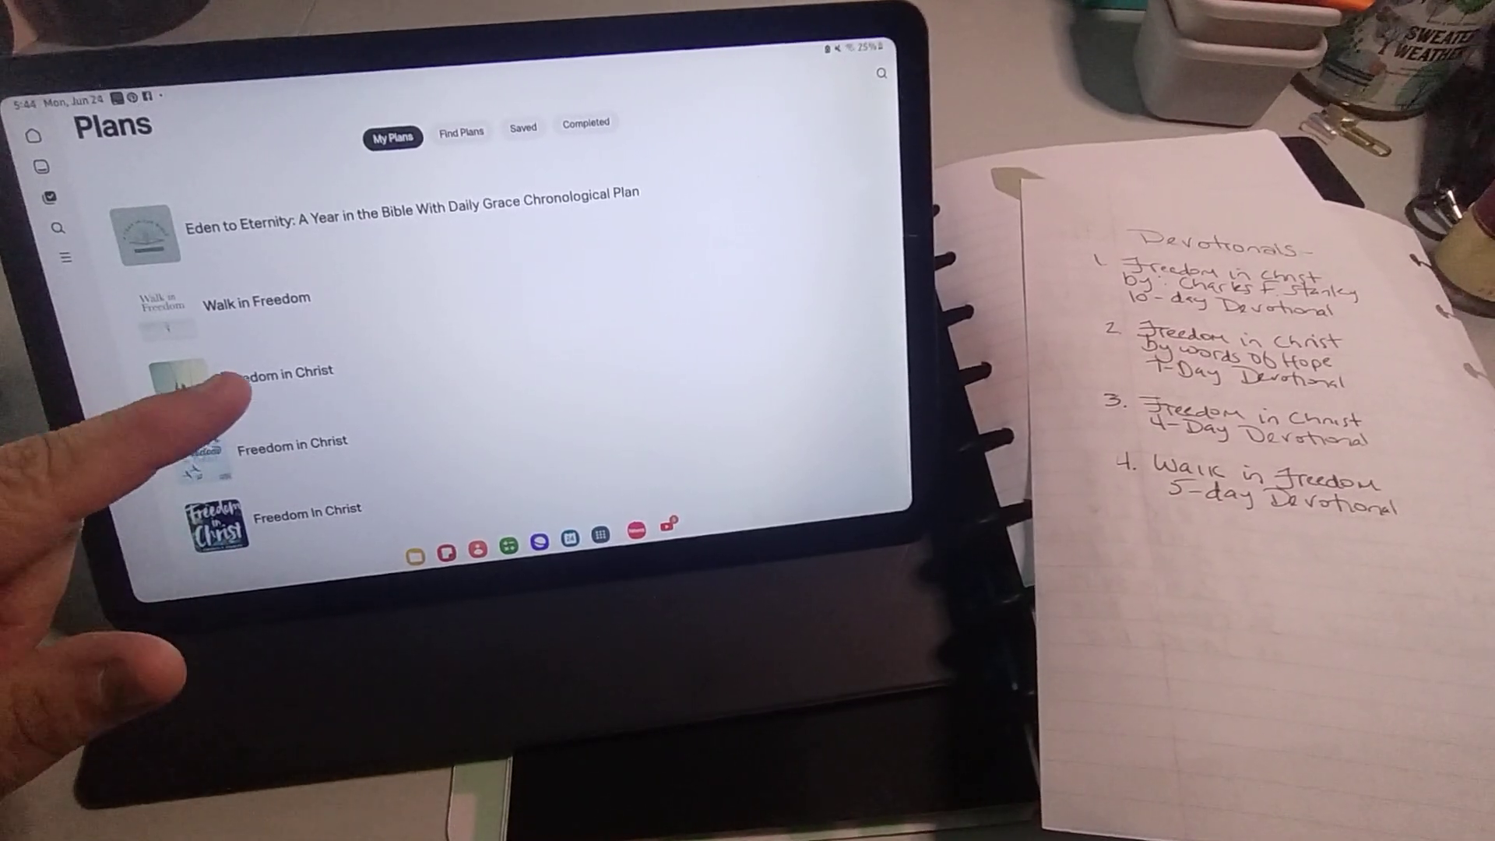
# Open the four-day Freedom in Christ plan at day 1 with its devotional and Romans 8:1-2.
pyautogui.click(286, 371)
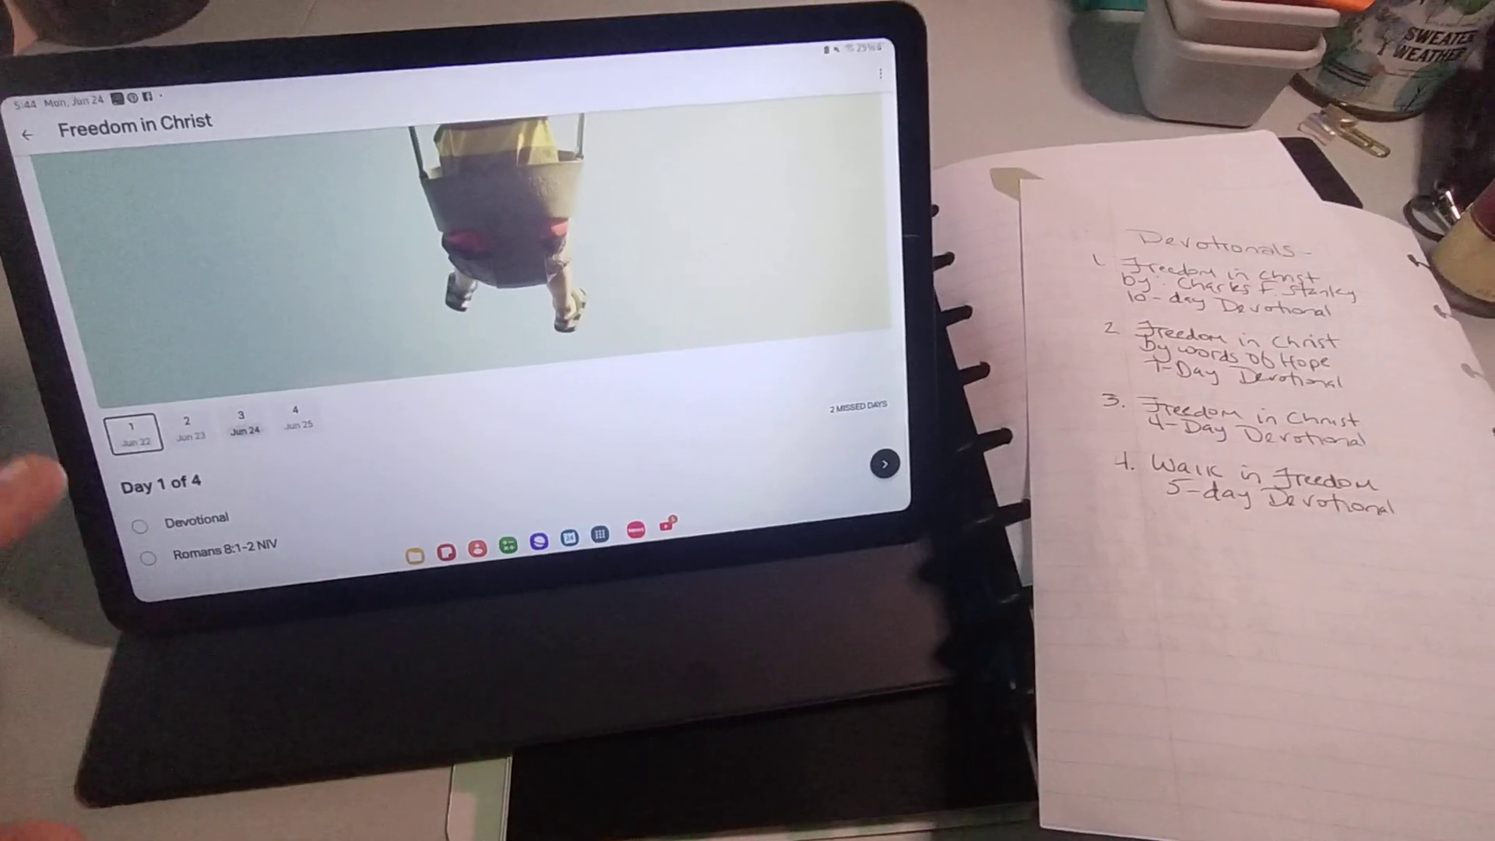
pyautogui.click(201, 516)
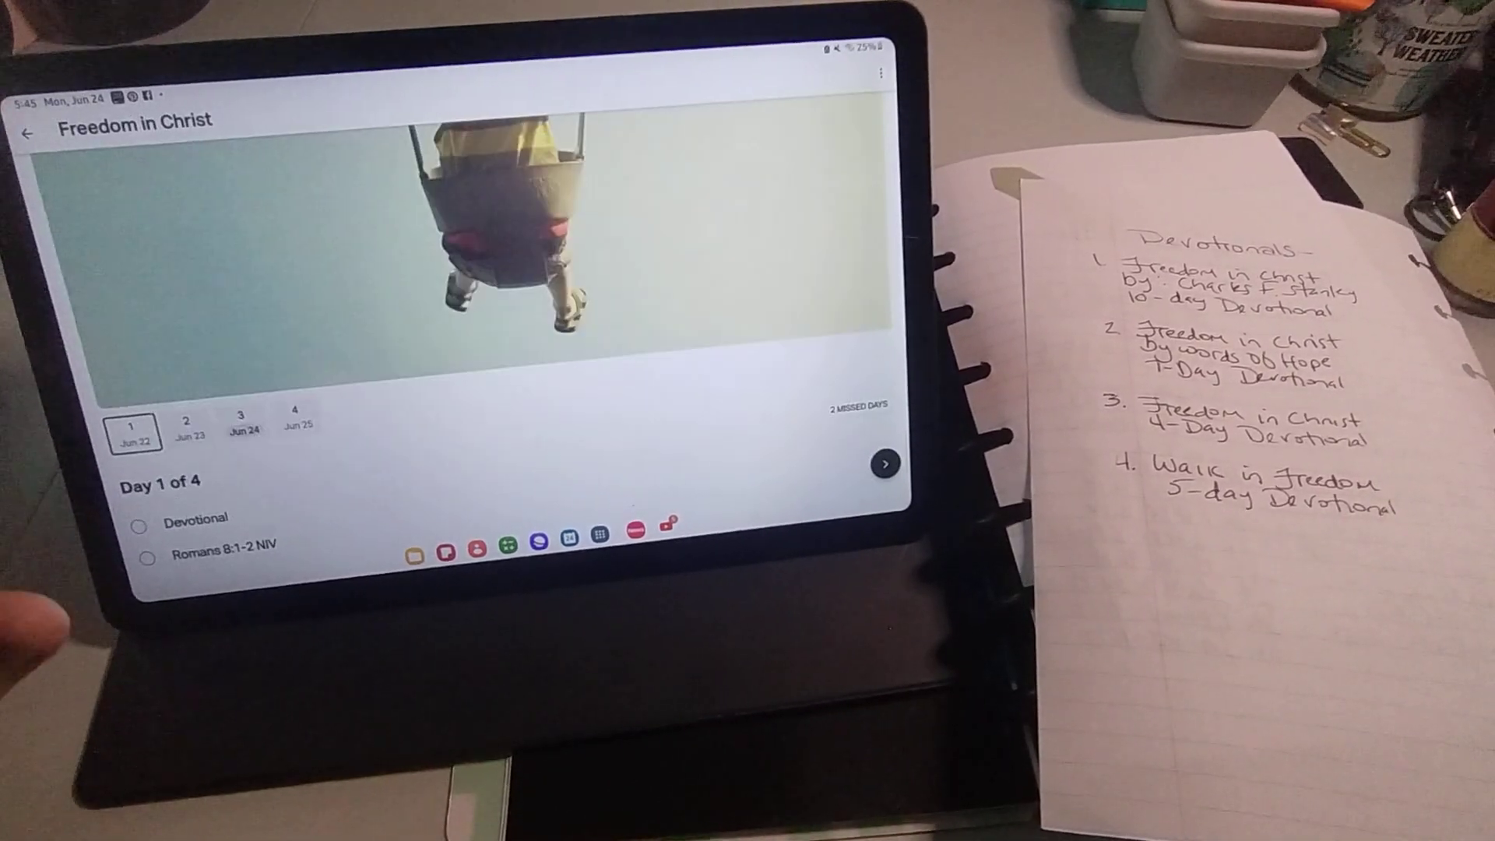
# Read the day 1 'Jesus Frees You From Fear' devotional and return to My Plans.
pyautogui.click(189, 427)
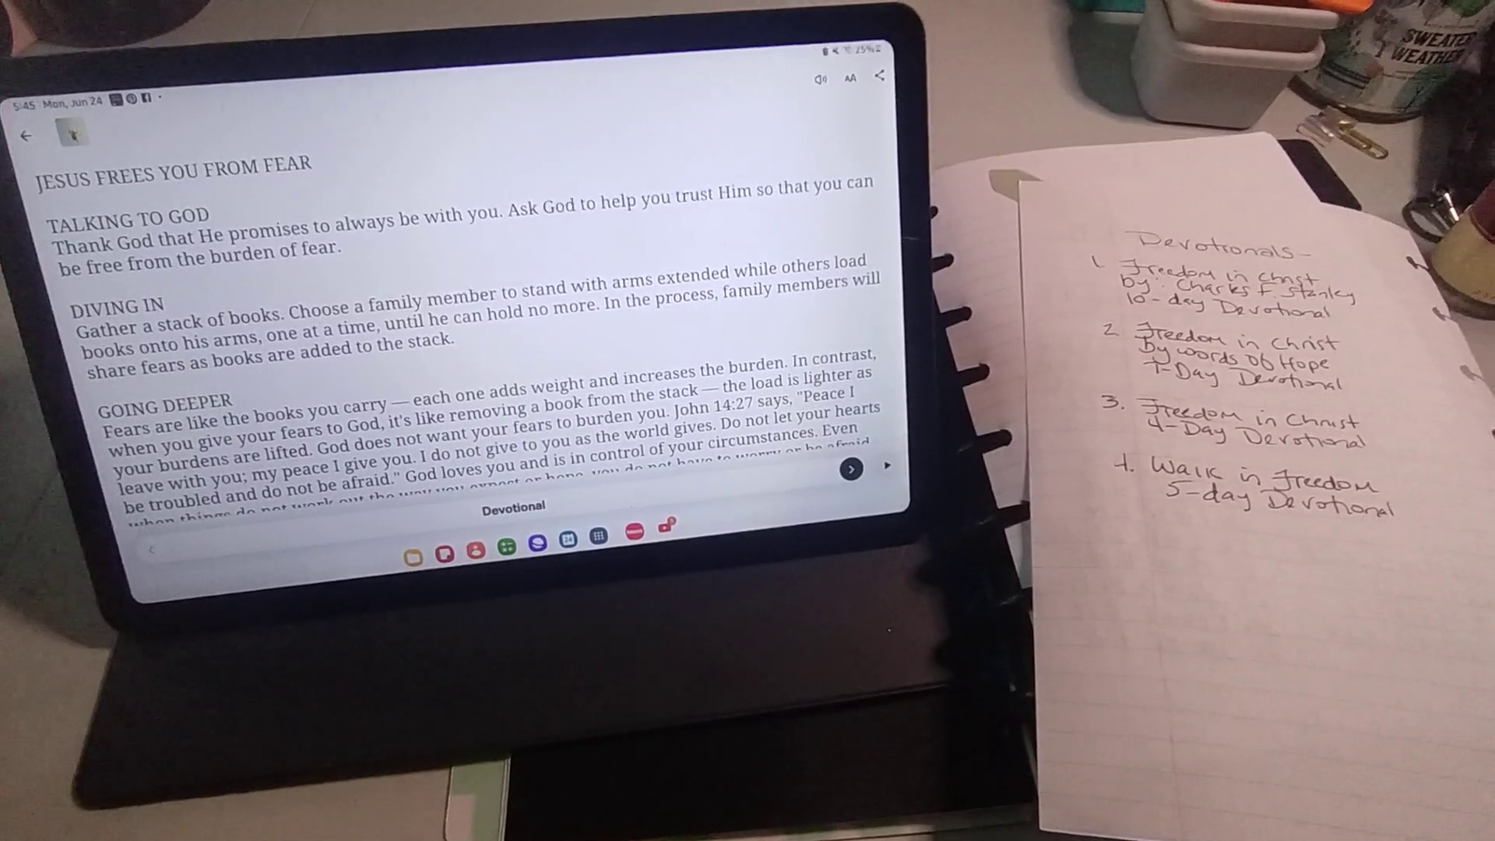
pyautogui.scroll(-3)
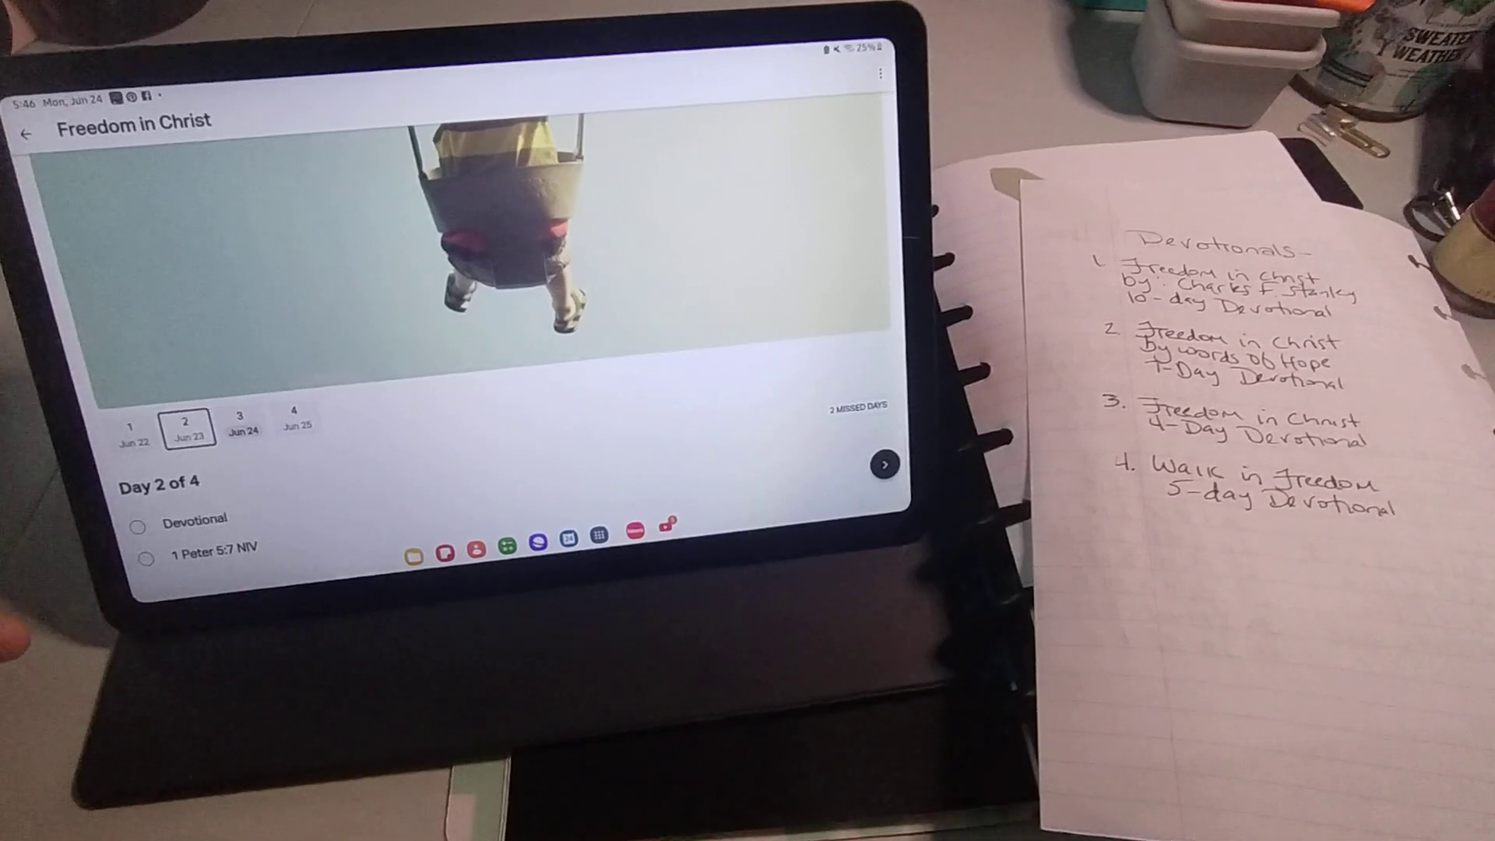
pyautogui.click(27, 136)
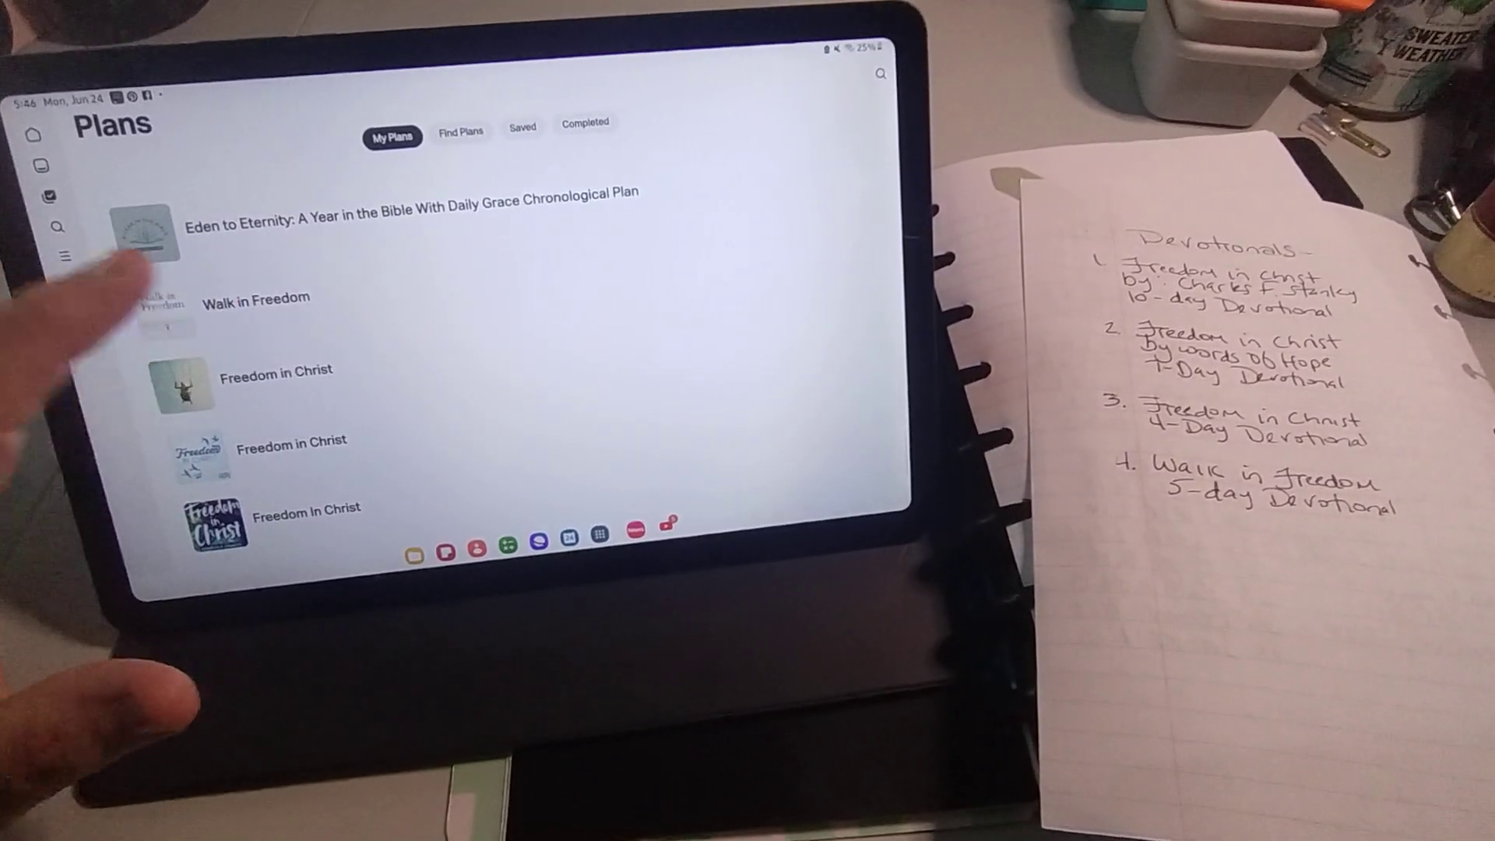
# Open the Walk in Freedom plan and its devotional on being made in God's image.
pyautogui.click(254, 298)
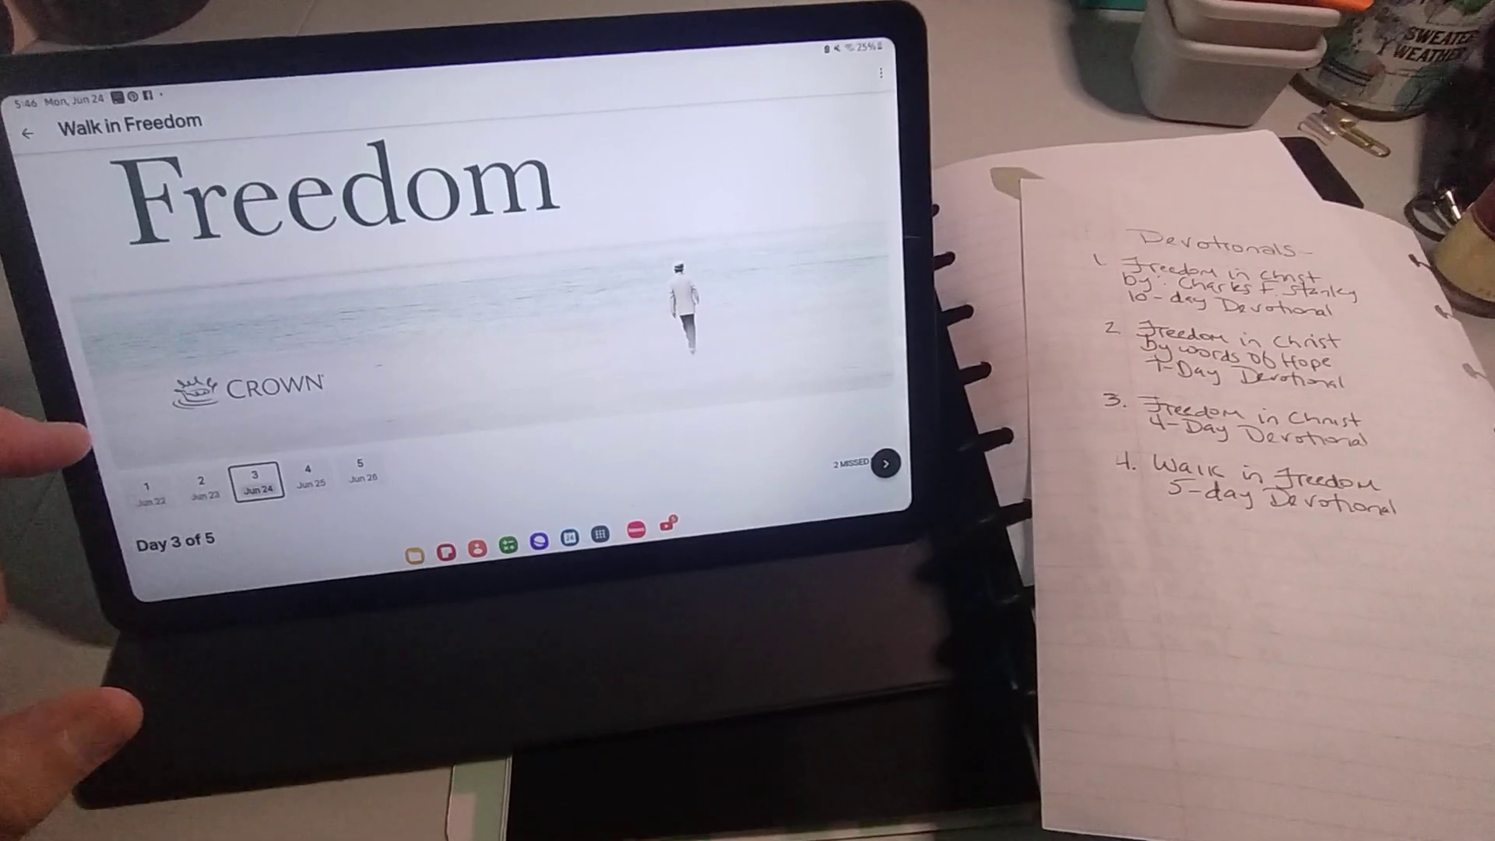
pyautogui.click(149, 482)
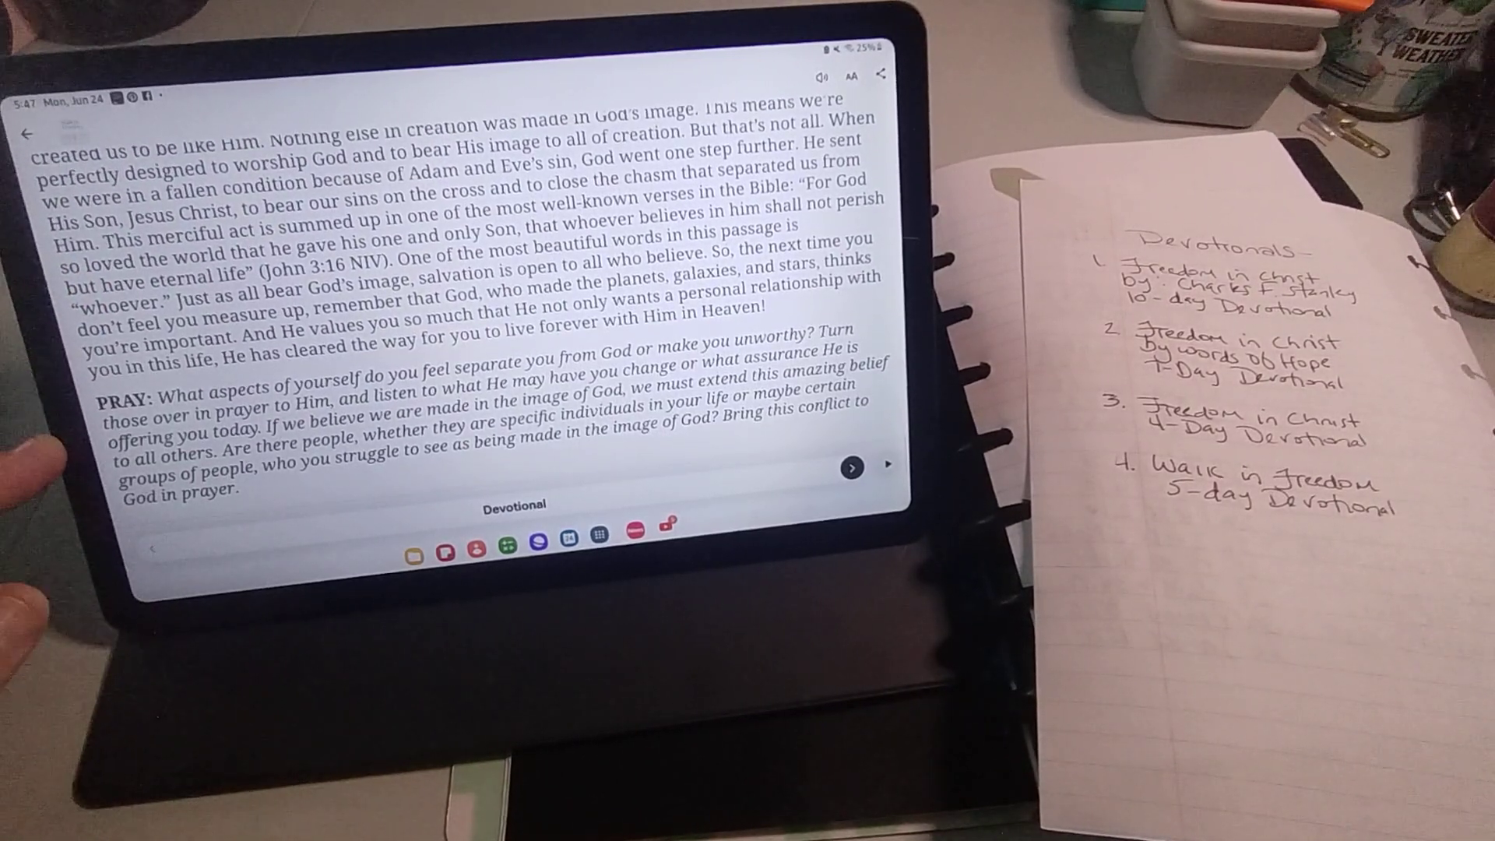
# Scroll the Walk in Freedom devotional down toward its closing prayer.
pyautogui.scroll(-3)
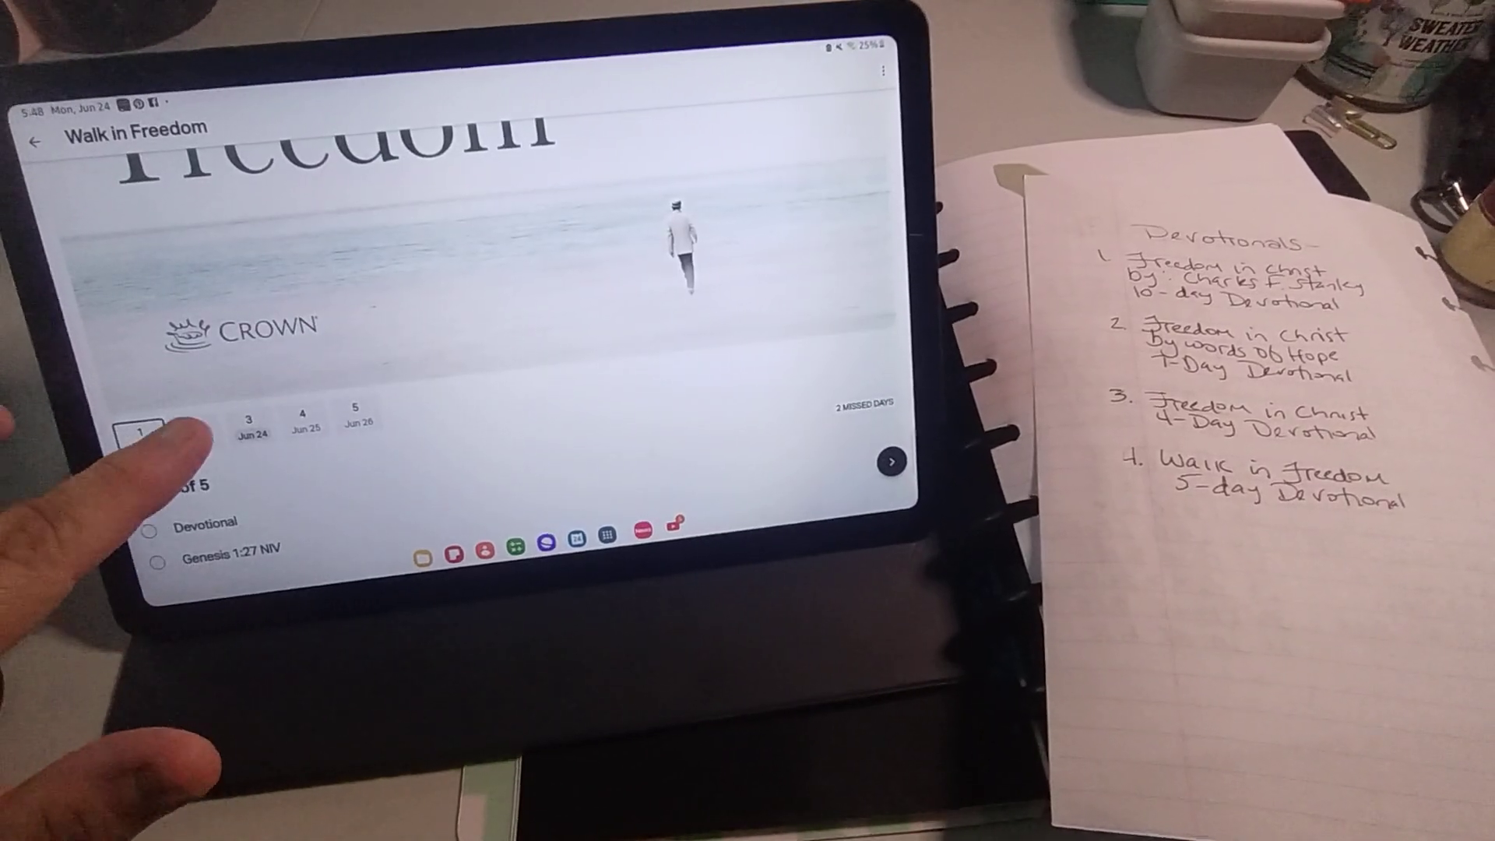
# Read through the 'Where Am I From?' devotional in the Walk in Freedom plan.
pyautogui.click(196, 427)
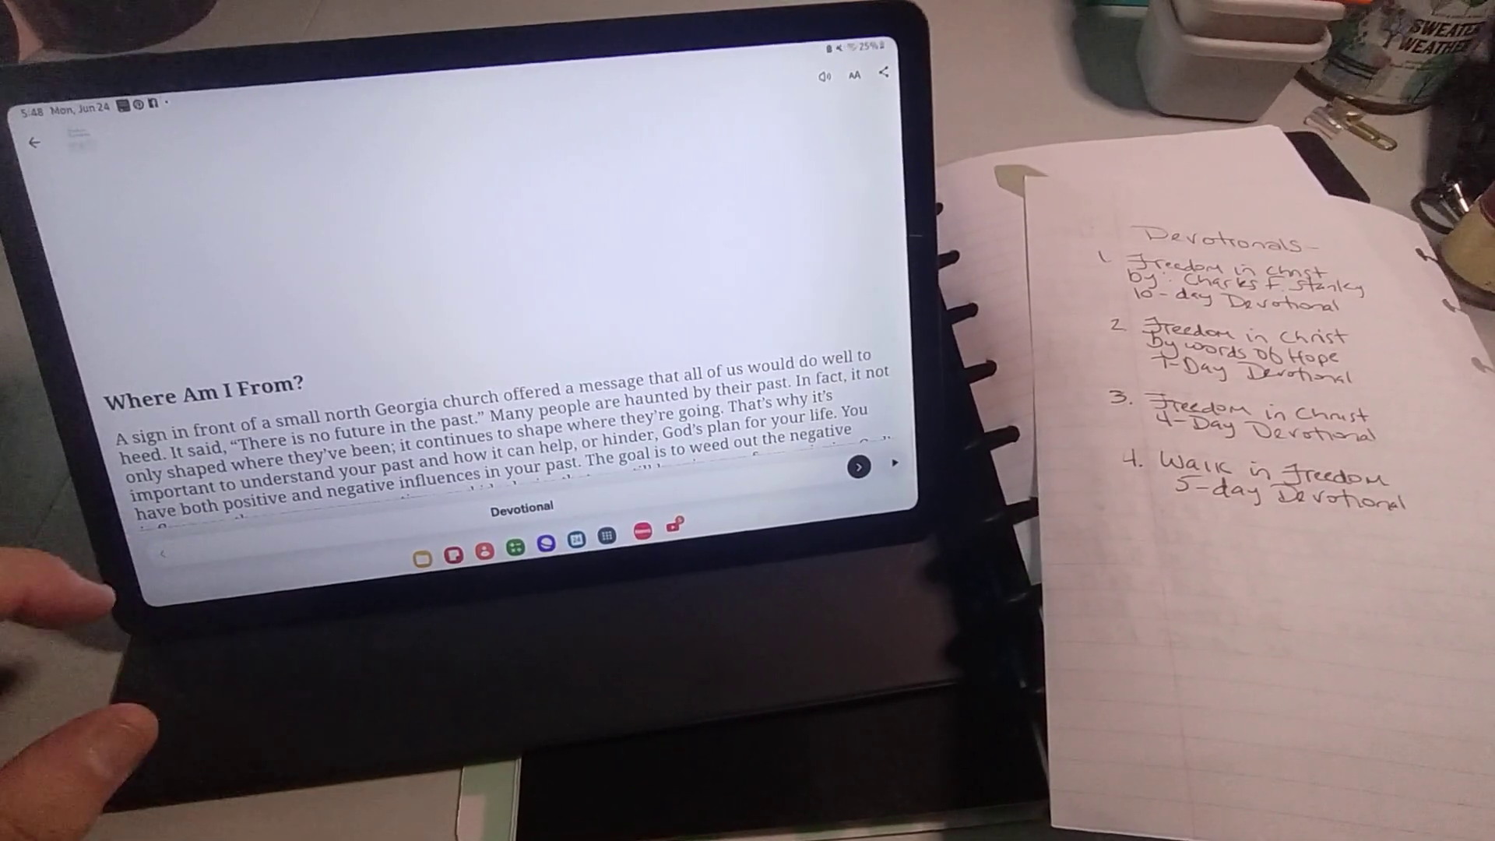
pyautogui.scroll(-3)
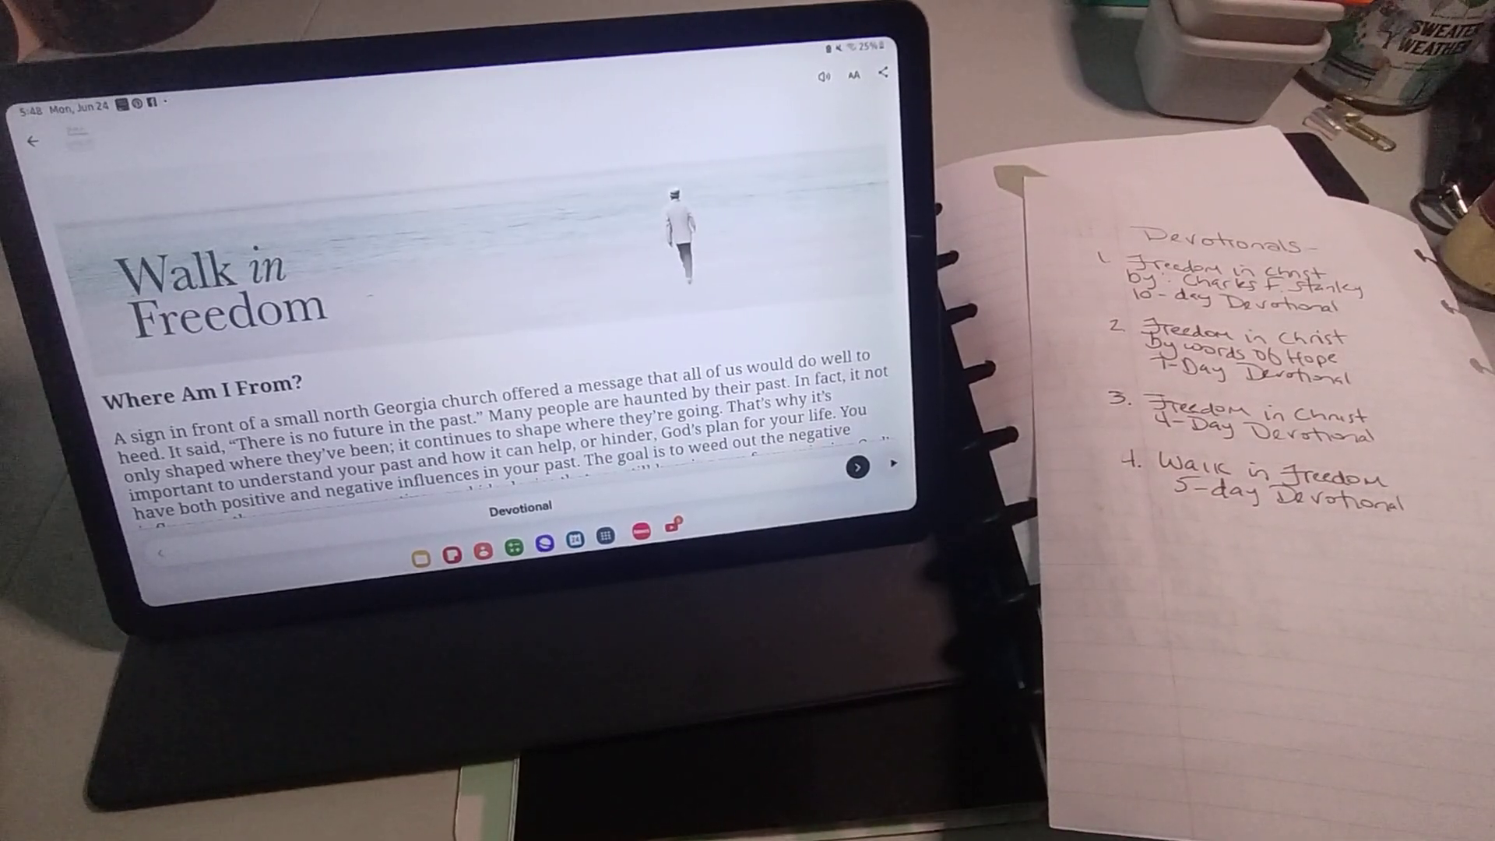
pyautogui.scroll(3)
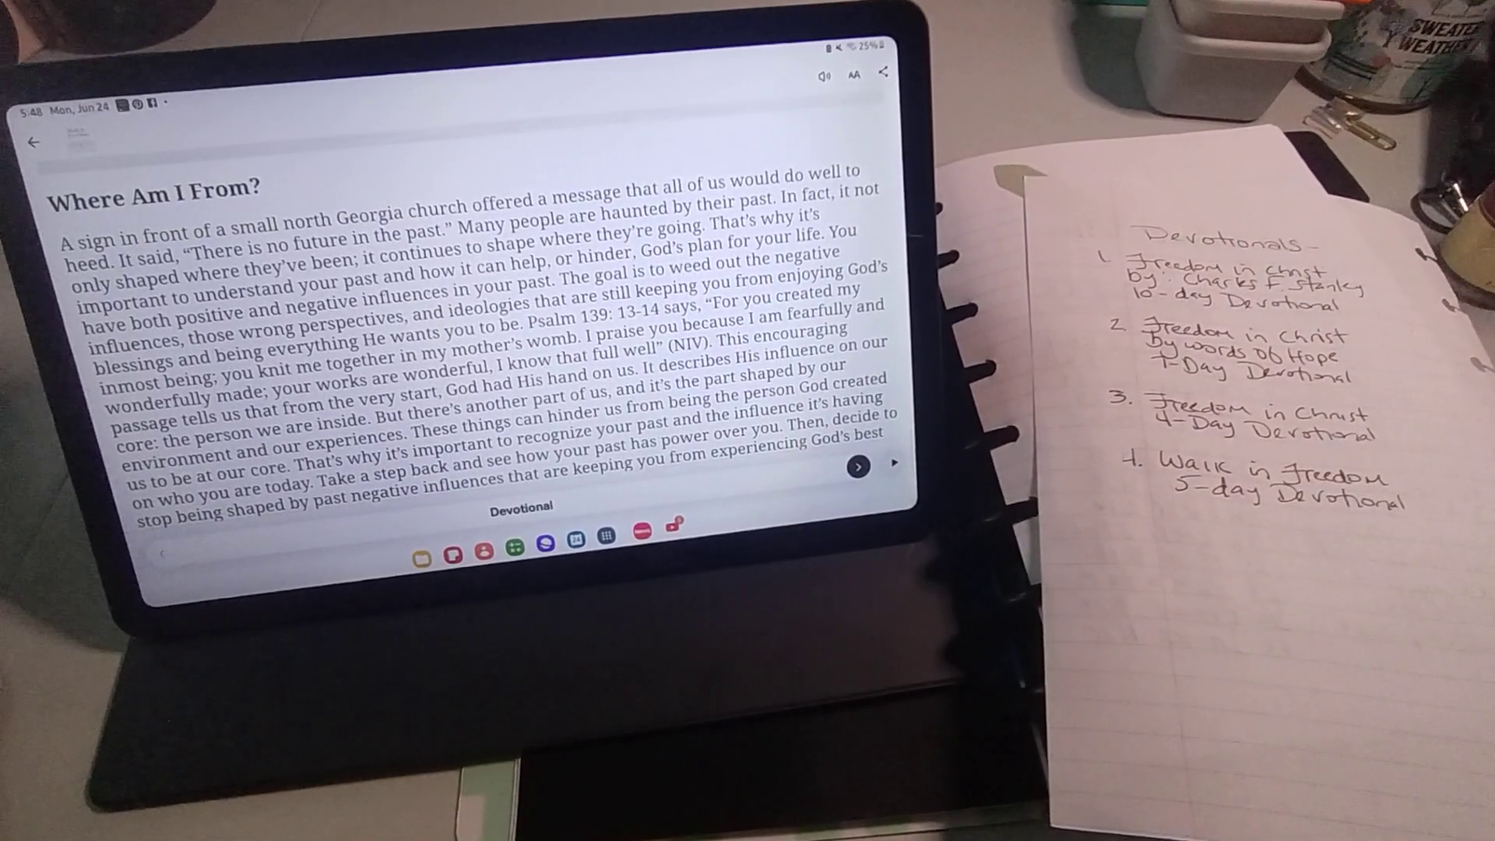
pyautogui.scroll(3)
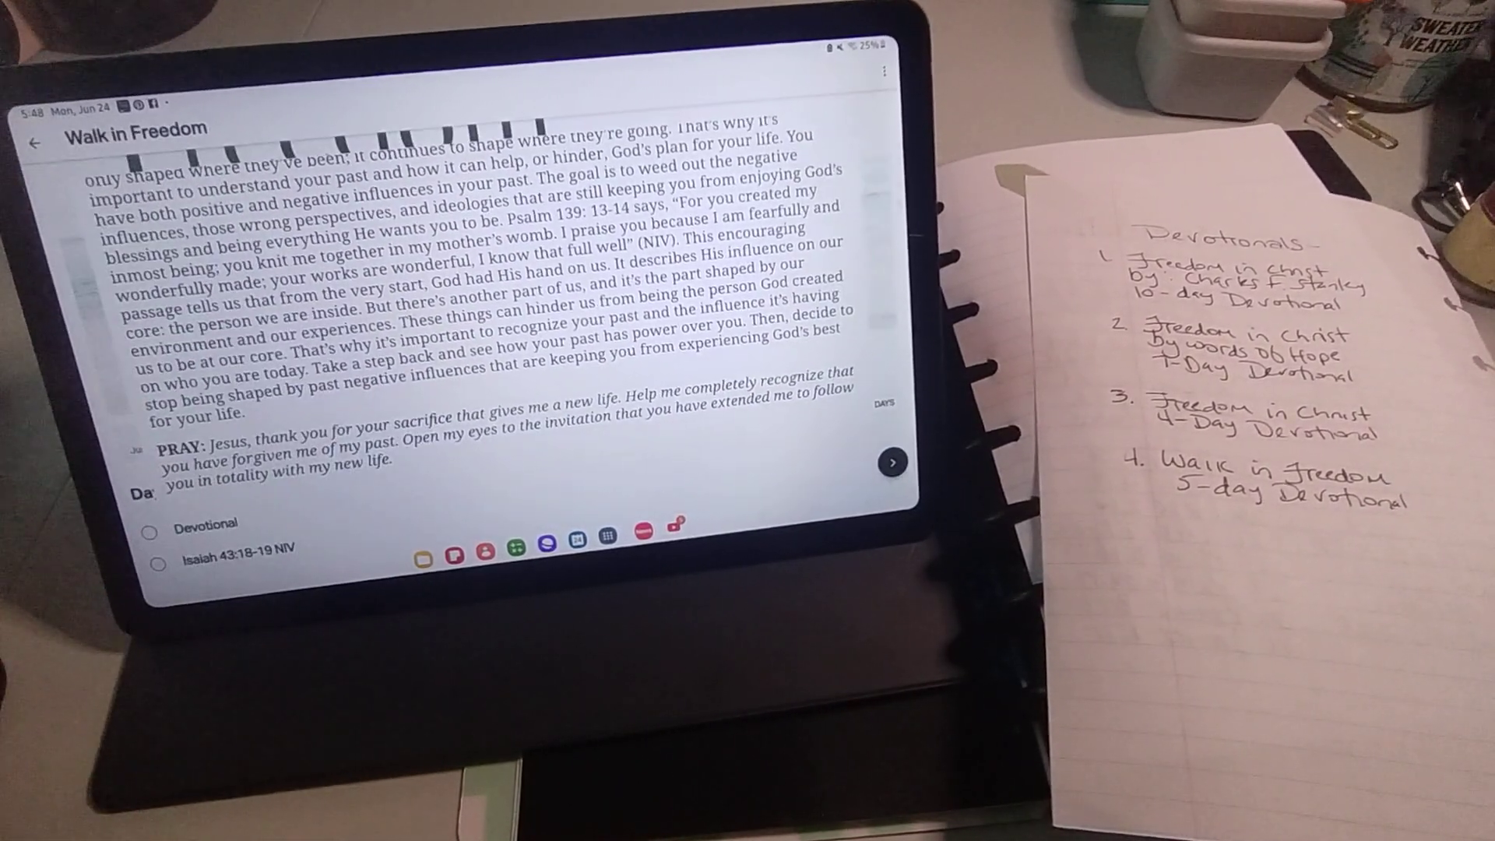
pyautogui.scroll(3)
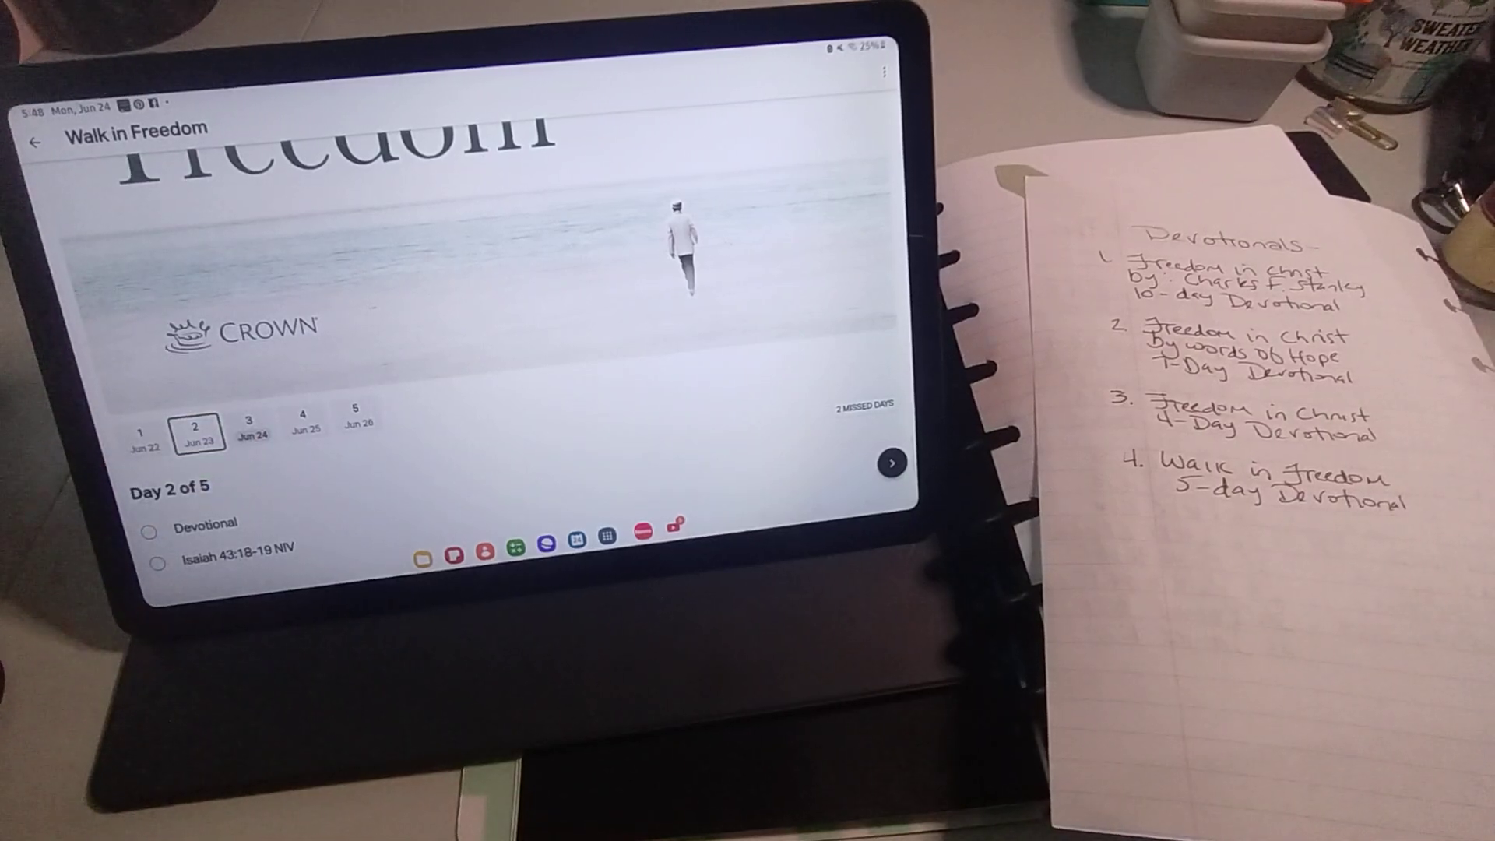
# Read the day 3 devotional with Ephesians 2:10, then leave the plan.
pyautogui.click(251, 427)
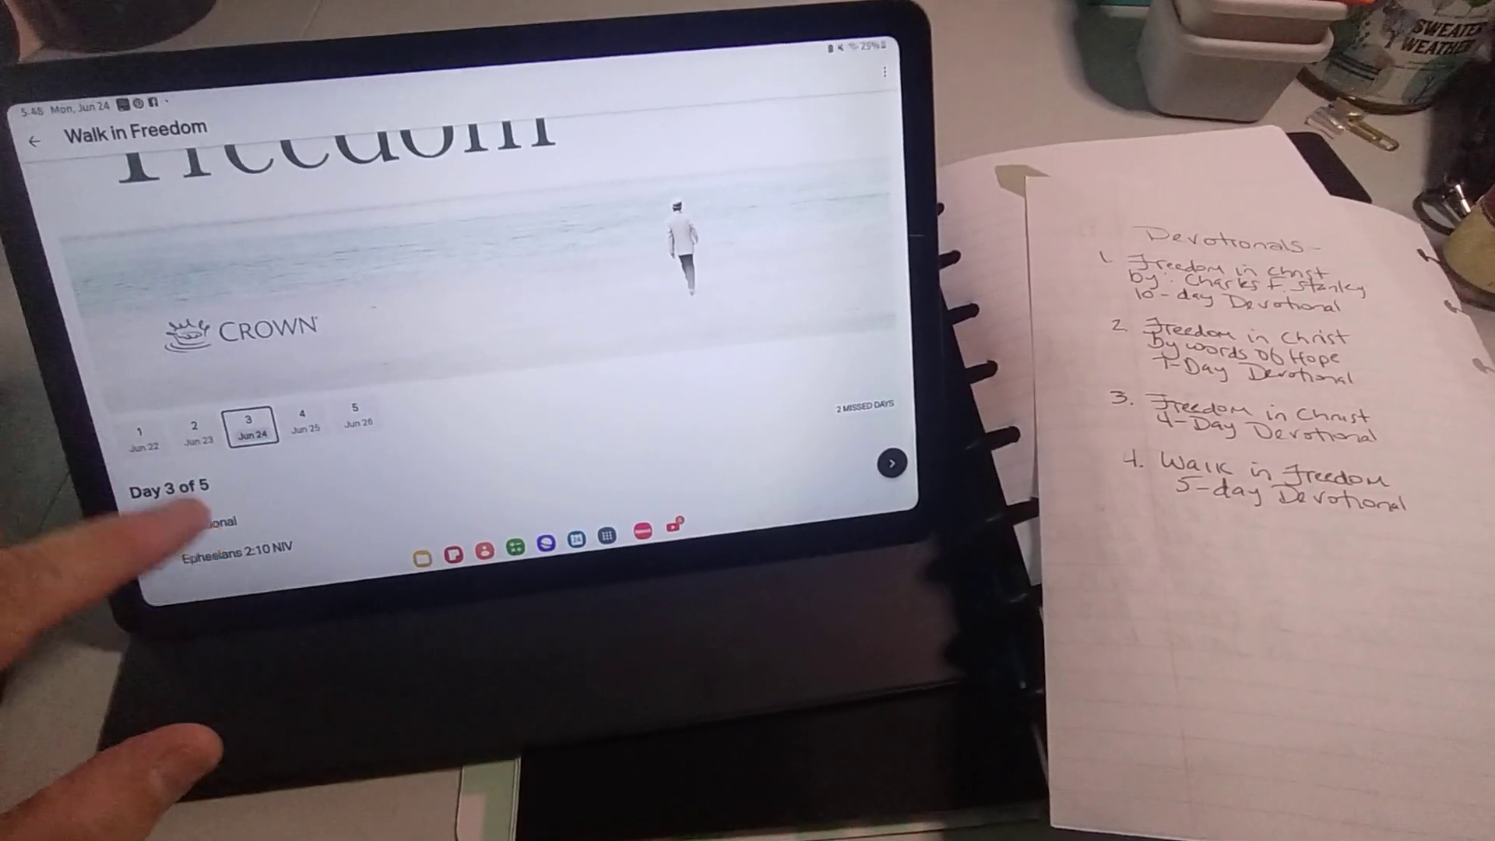
pyautogui.click(889, 464)
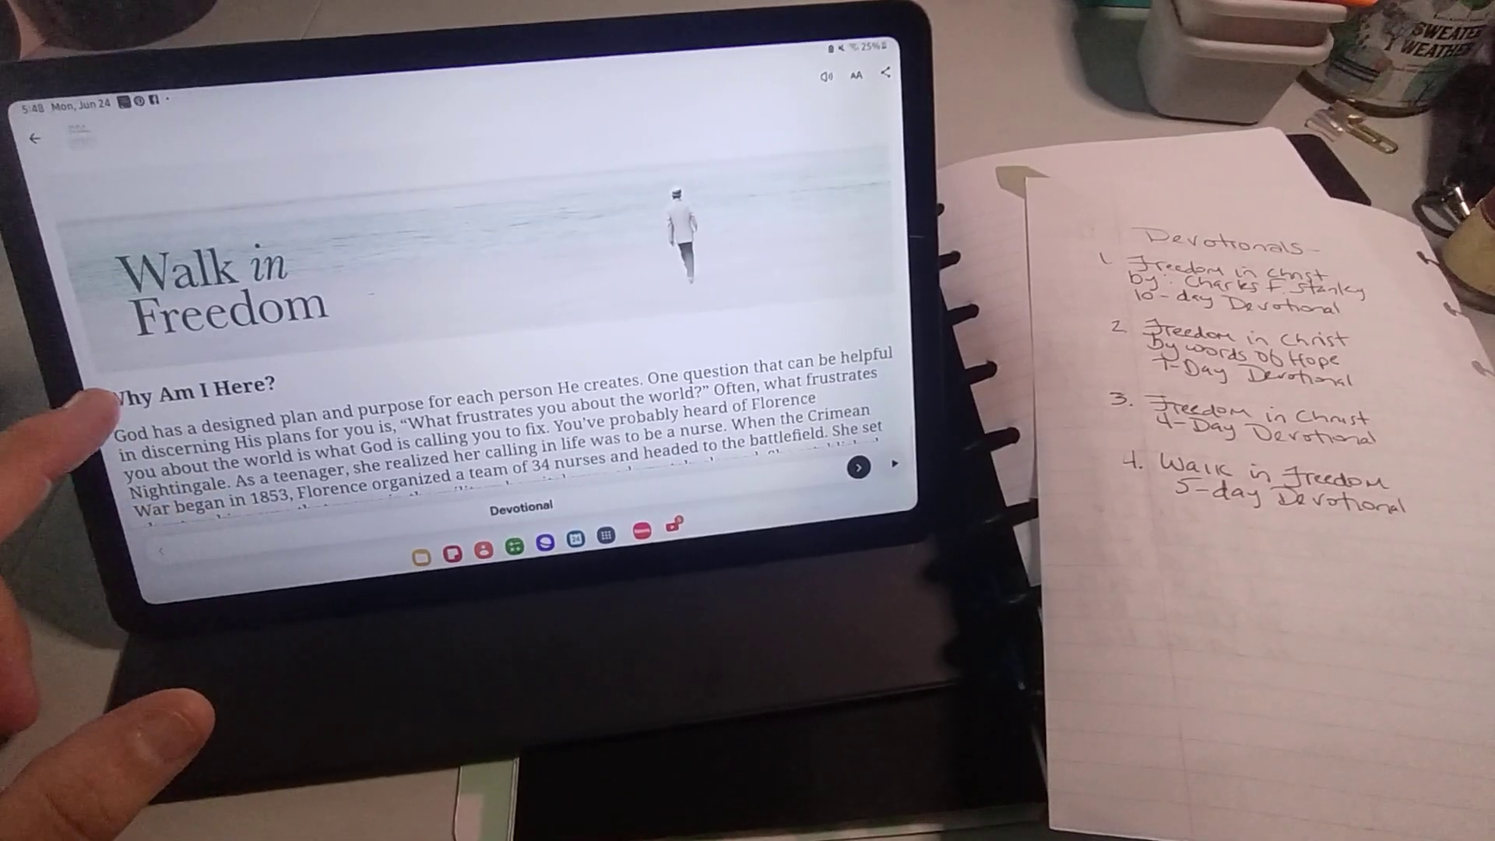
pyautogui.scroll(3)
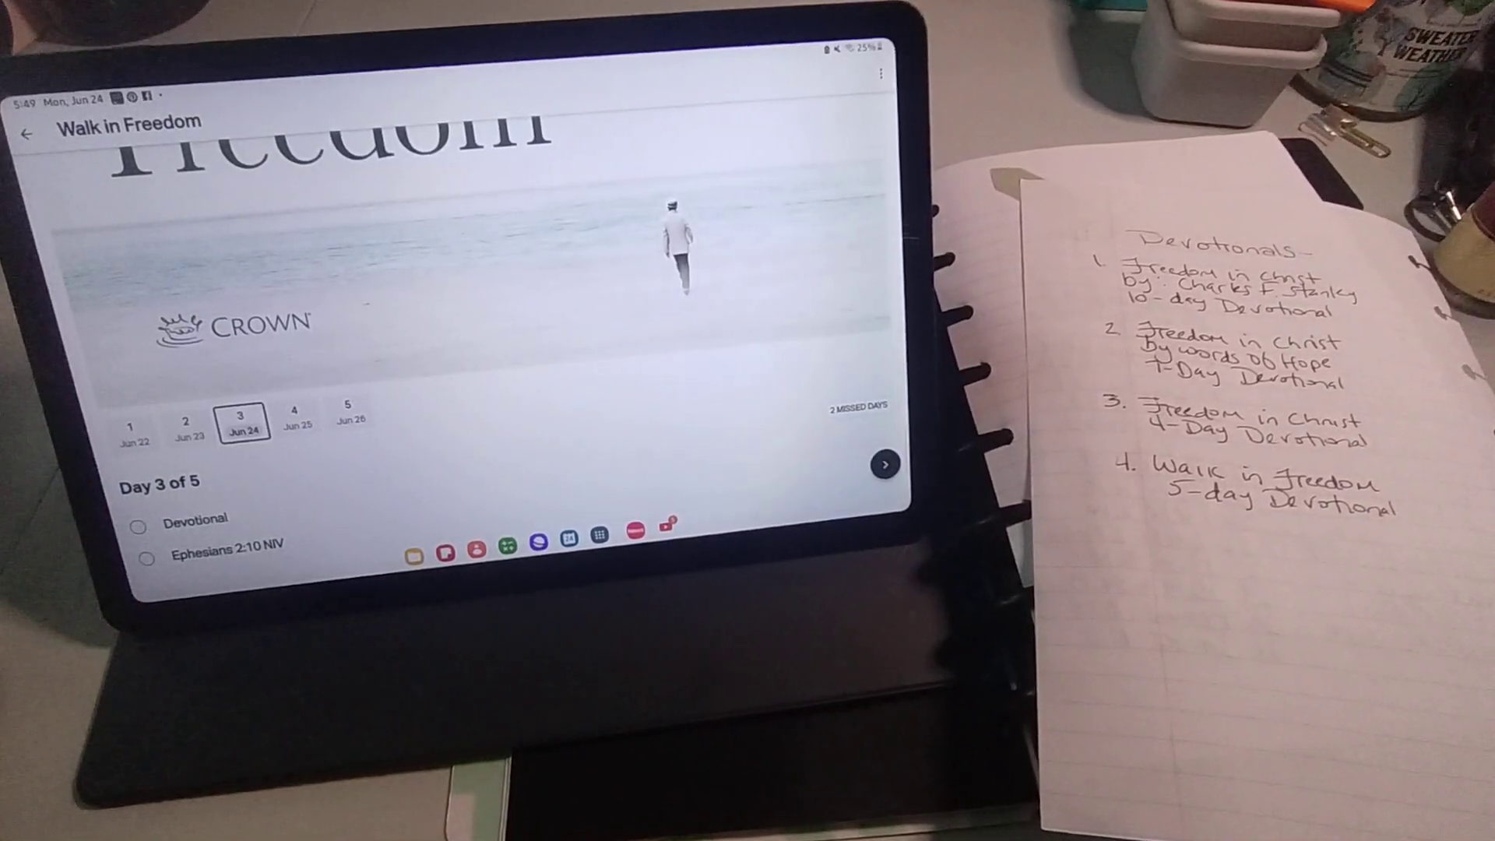
pyautogui.click(27, 134)
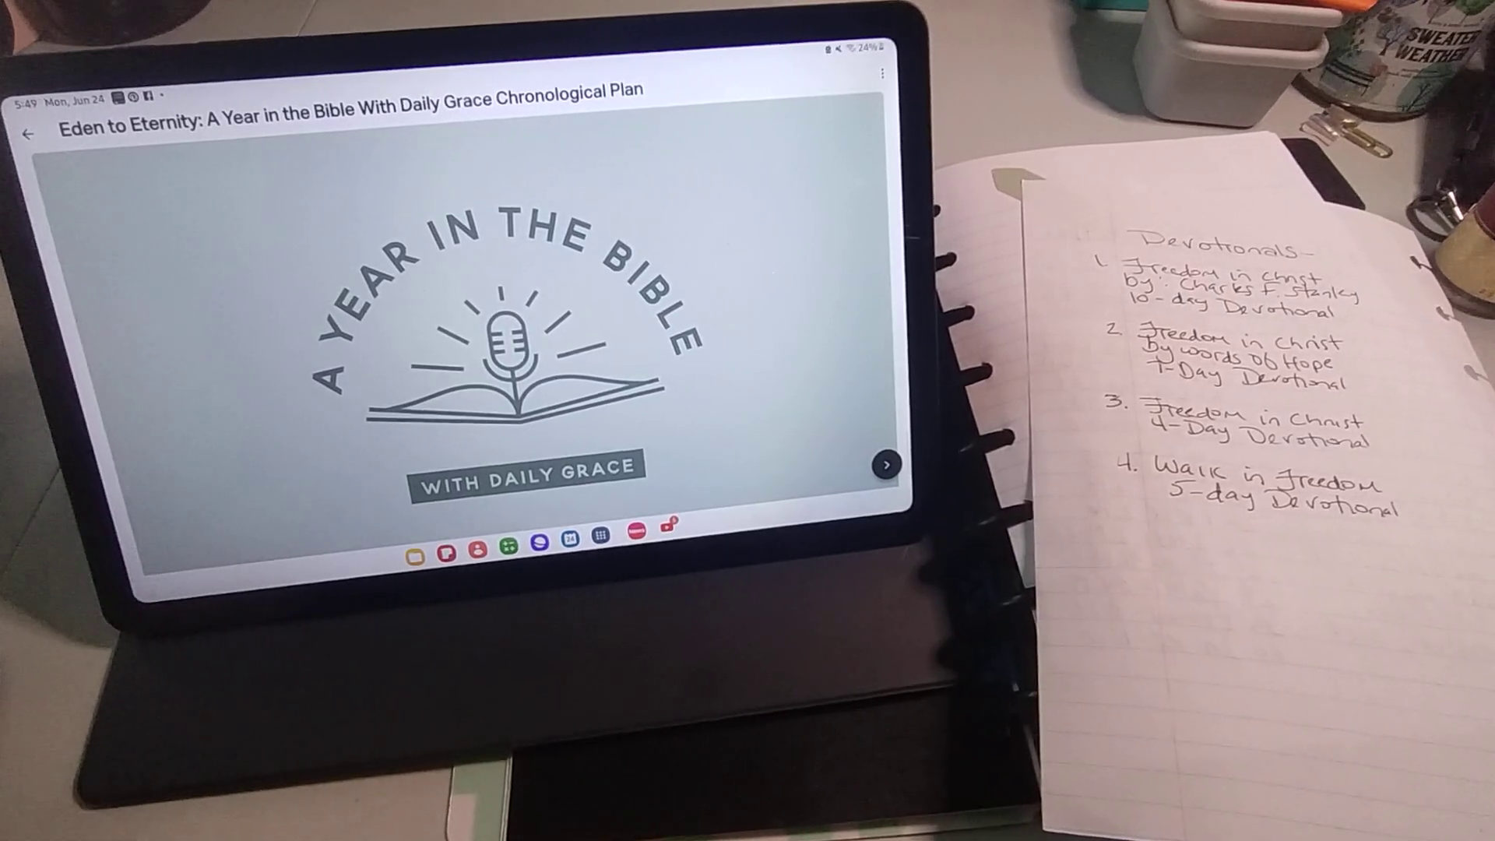
# Scroll the Eden to Eternity chronological plan down to its Day 1 of 365 list.
pyautogui.scroll(-3)
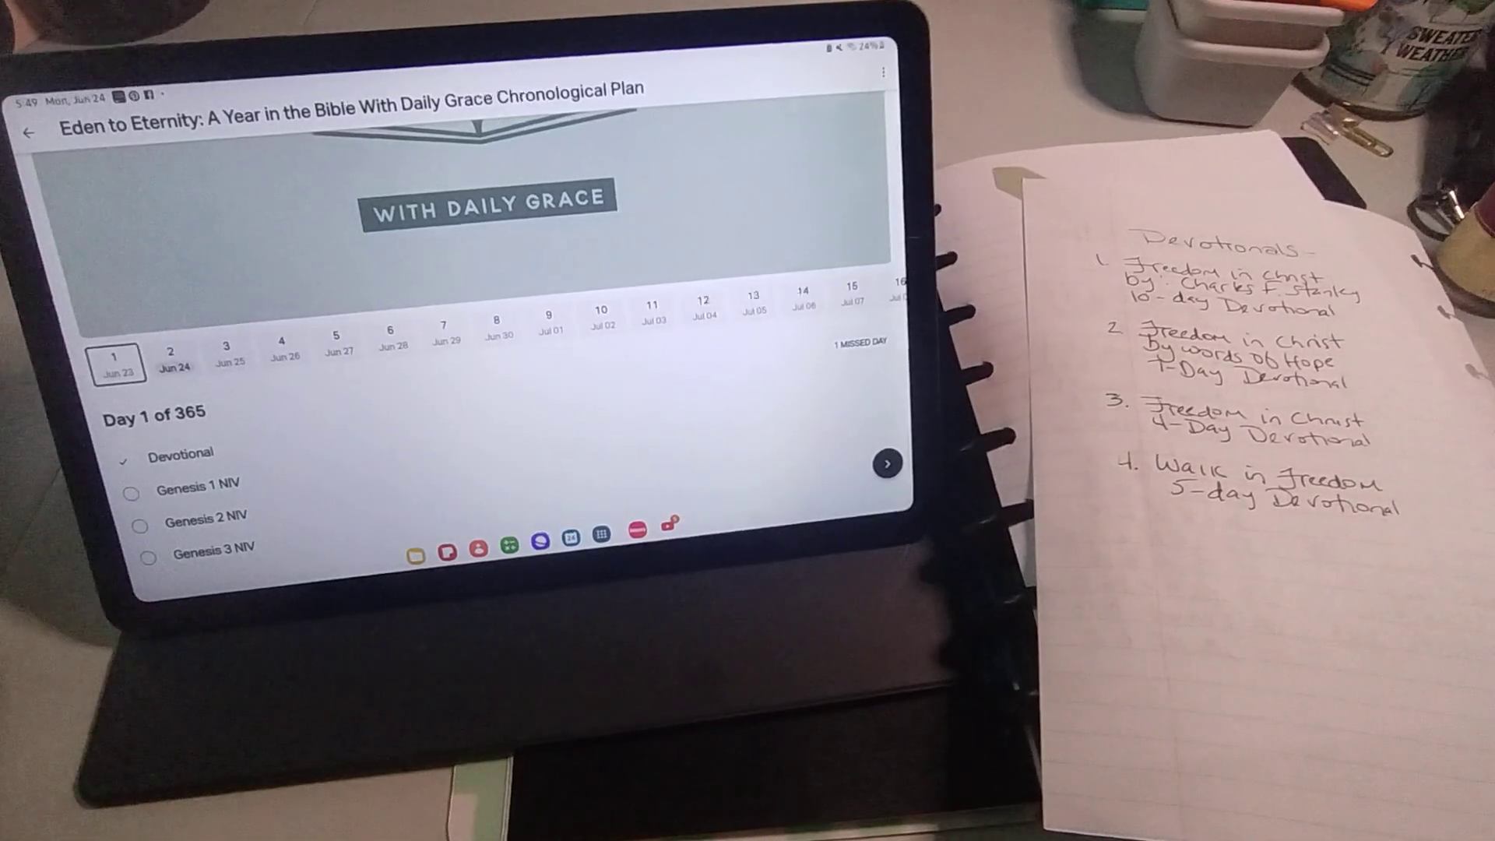
pyautogui.click(212, 483)
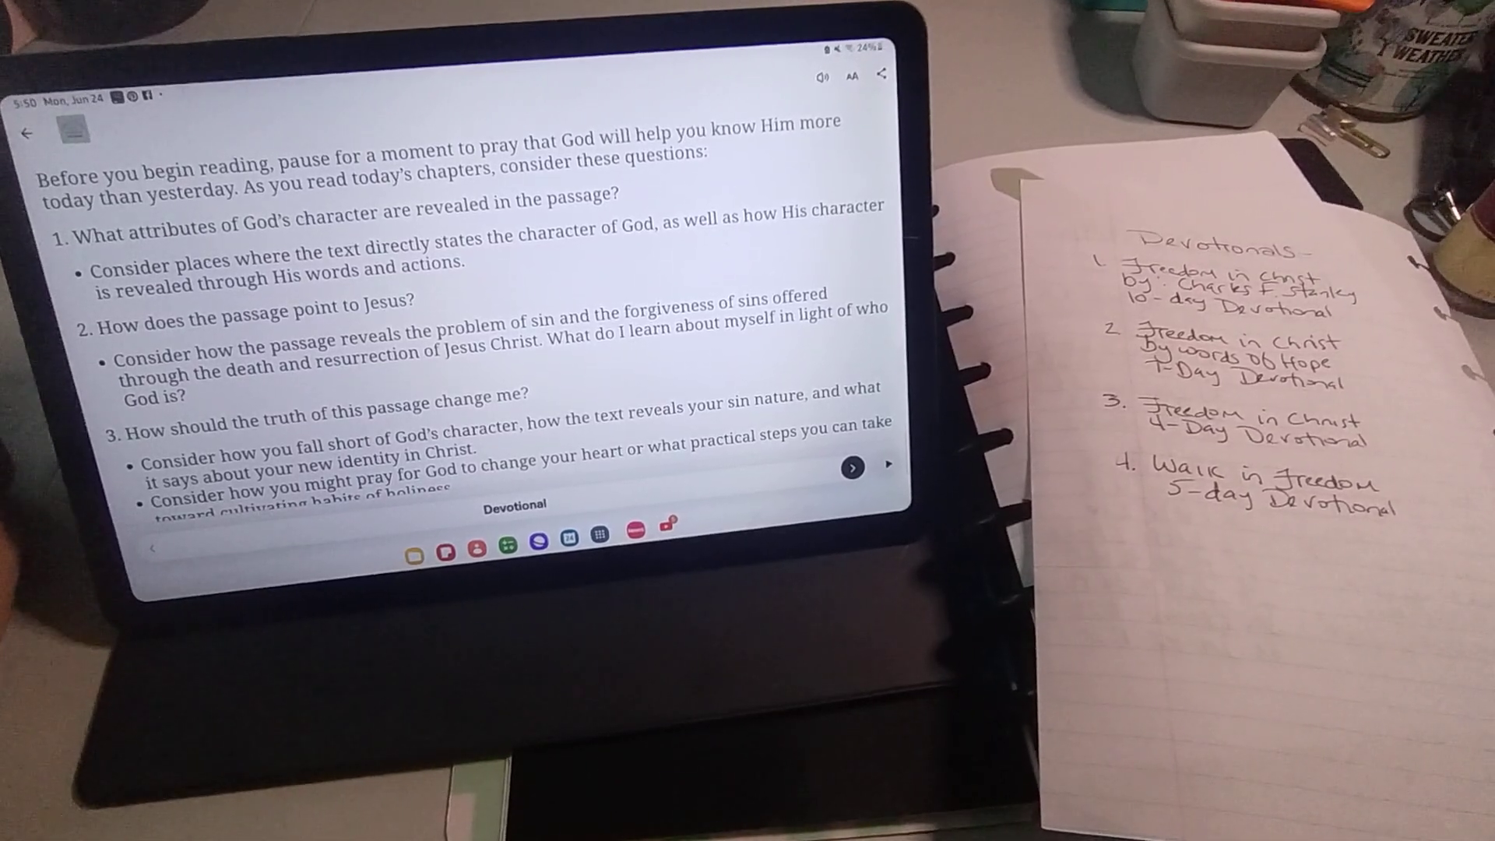
pyautogui.scroll(-3)
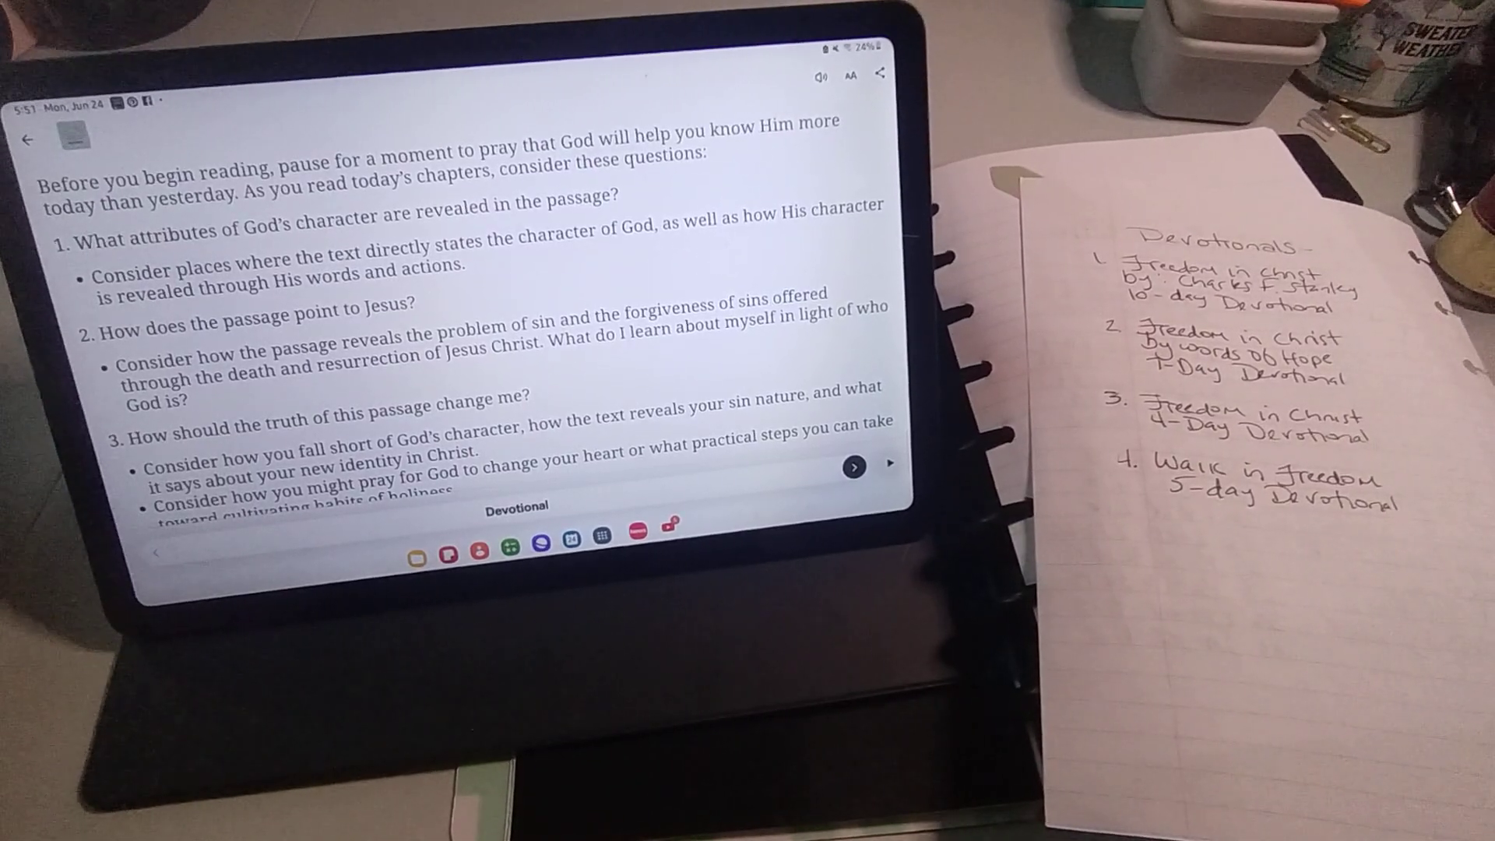
pyautogui.scroll(-3)
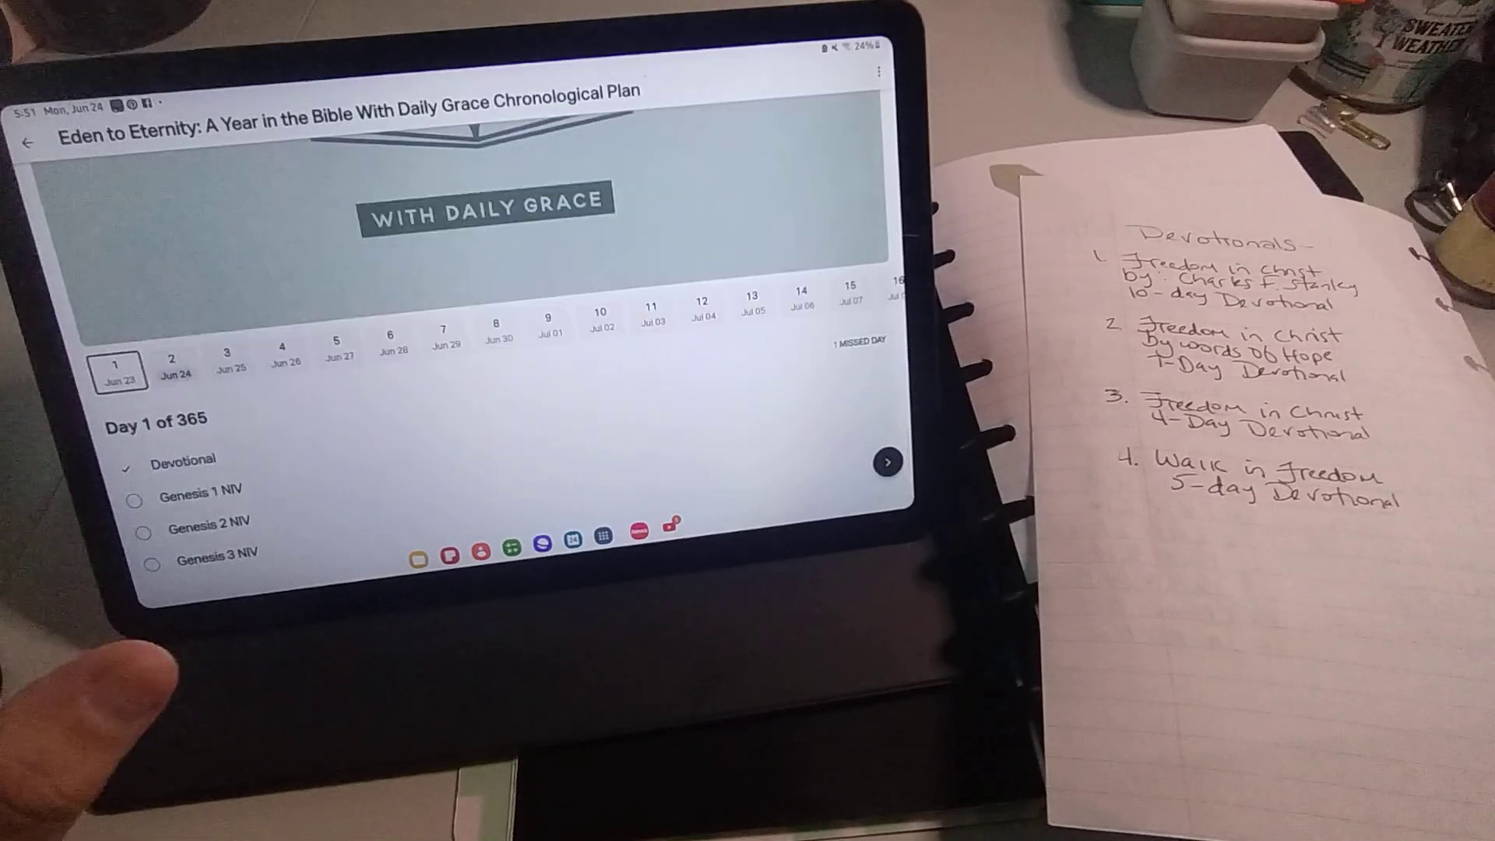
# View Day 2 of 365 with its devotional and Genesis 4–7 readings, then return to My Plans.
pyautogui.click(176, 367)
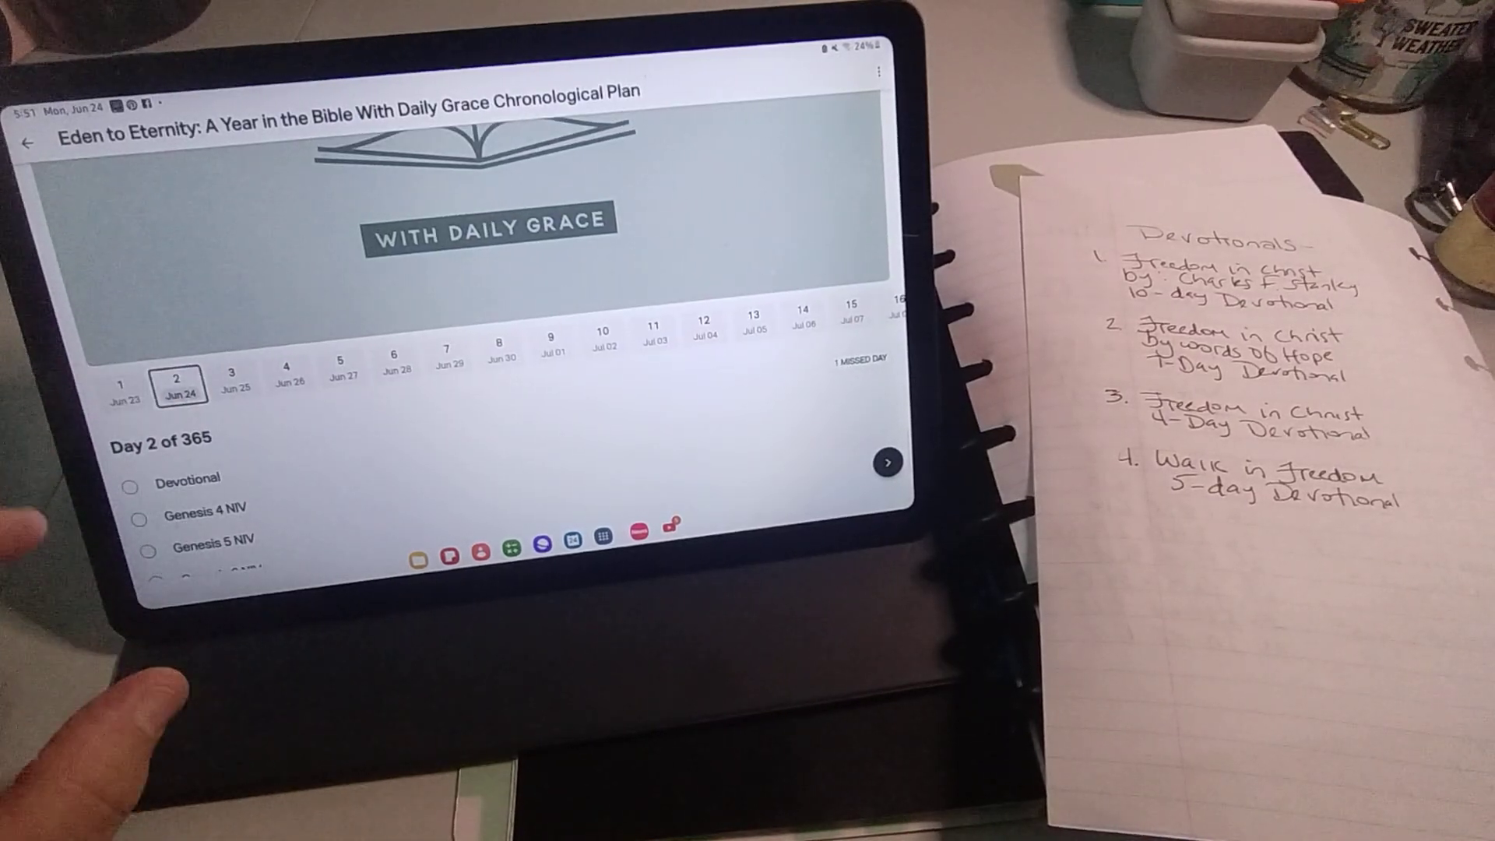
pyautogui.scroll(3)
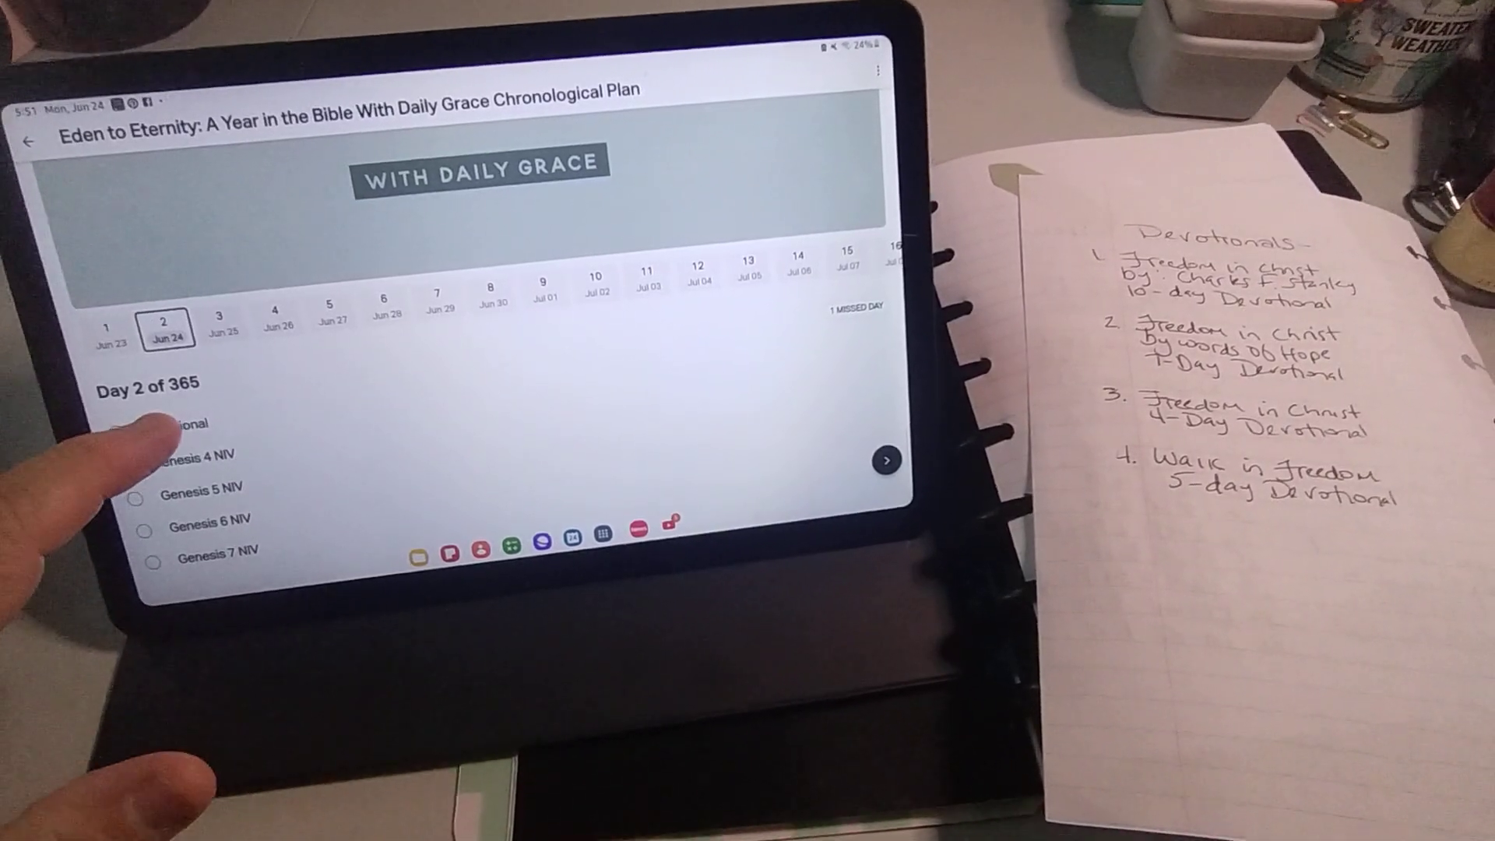
pyautogui.click(180, 422)
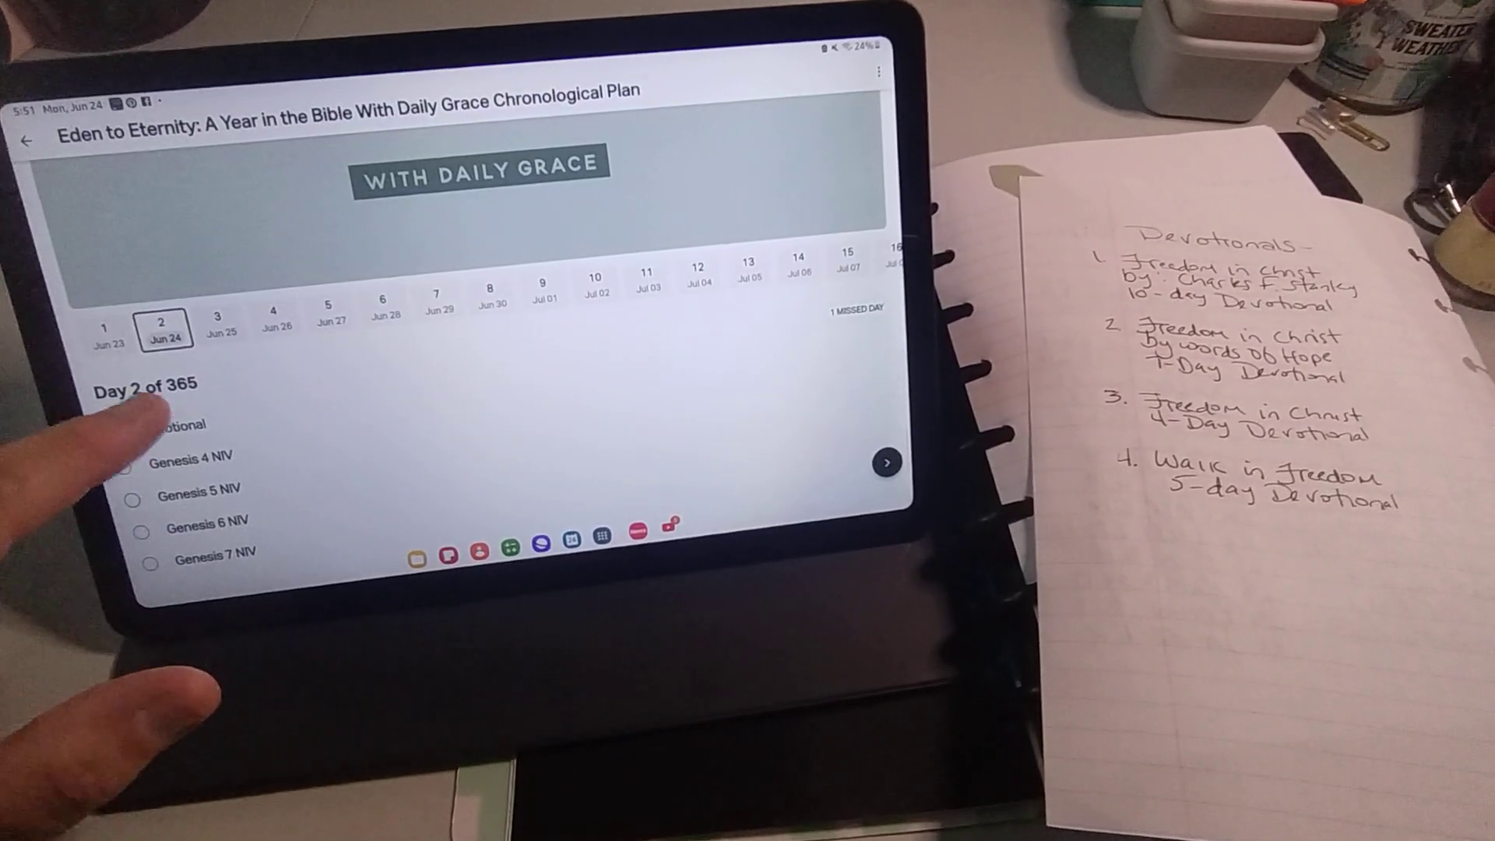
pyautogui.click(172, 425)
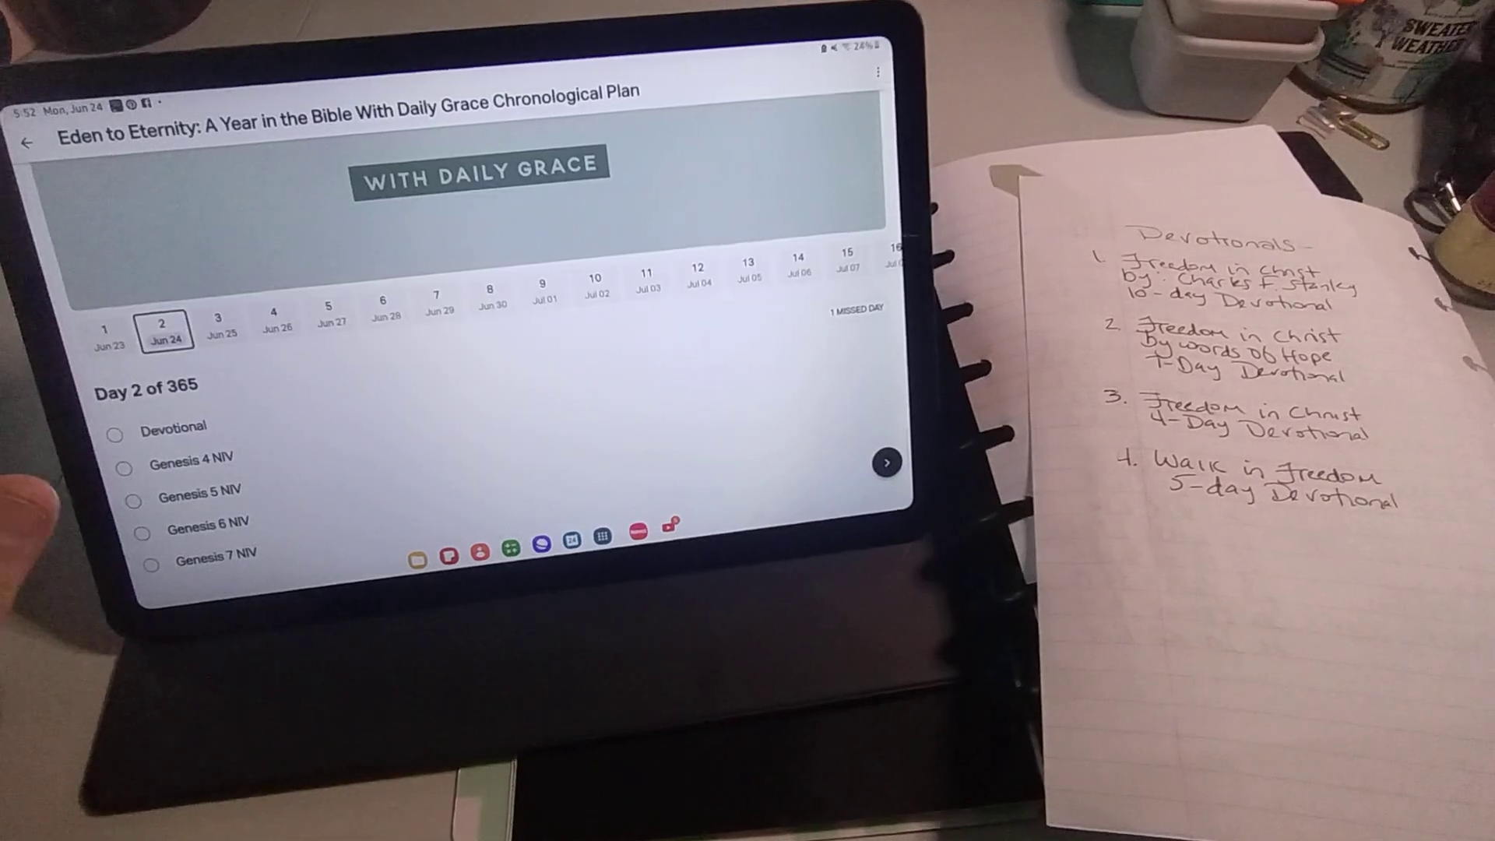
pyautogui.click(32, 137)
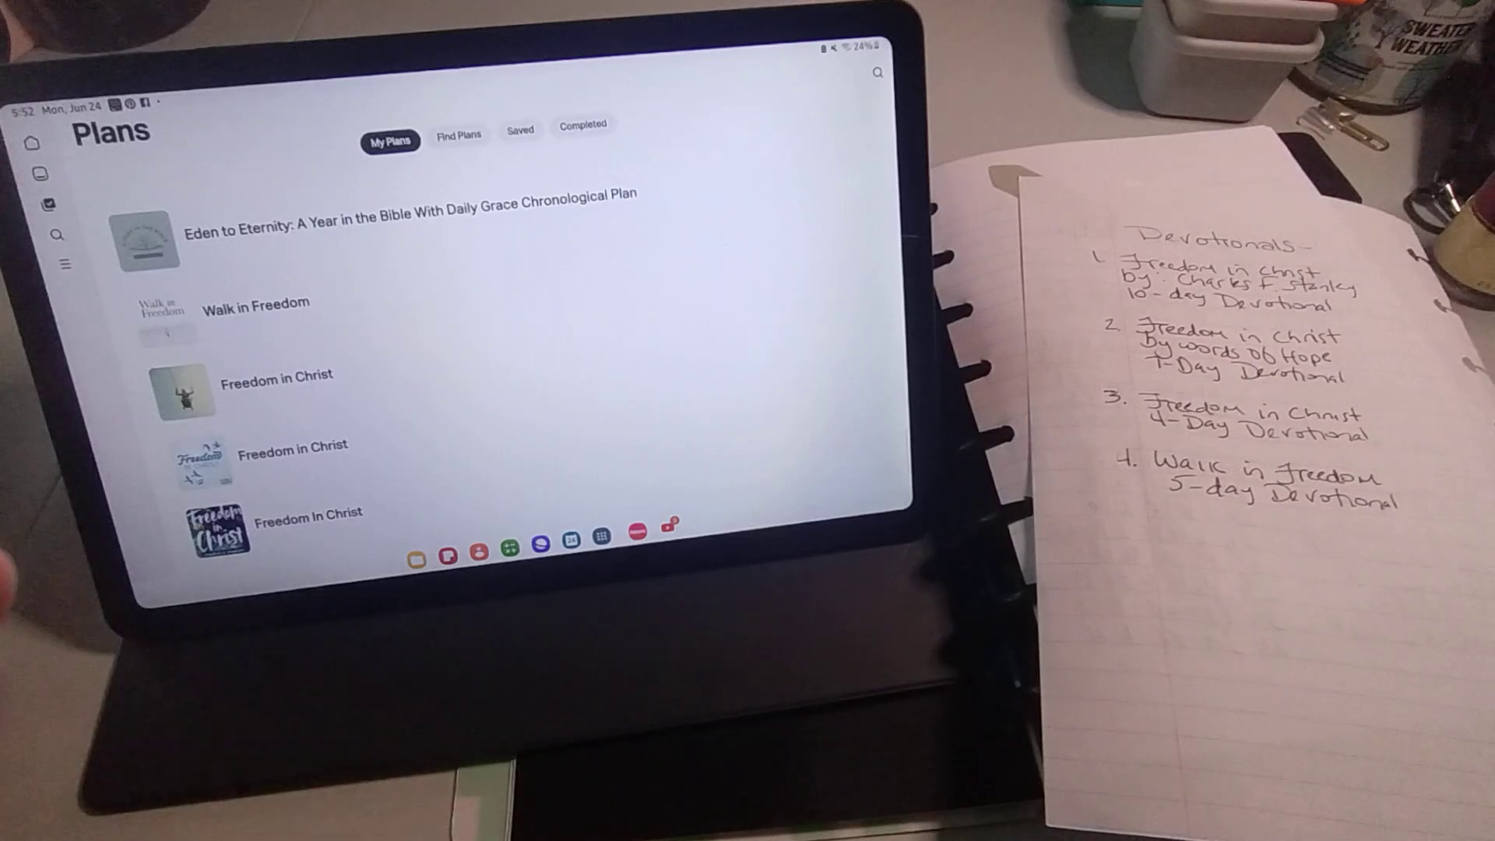
# Show the profile in the More menu, then go to Today with the John 8:32 Verse of the Day.
pyautogui.click(58, 235)
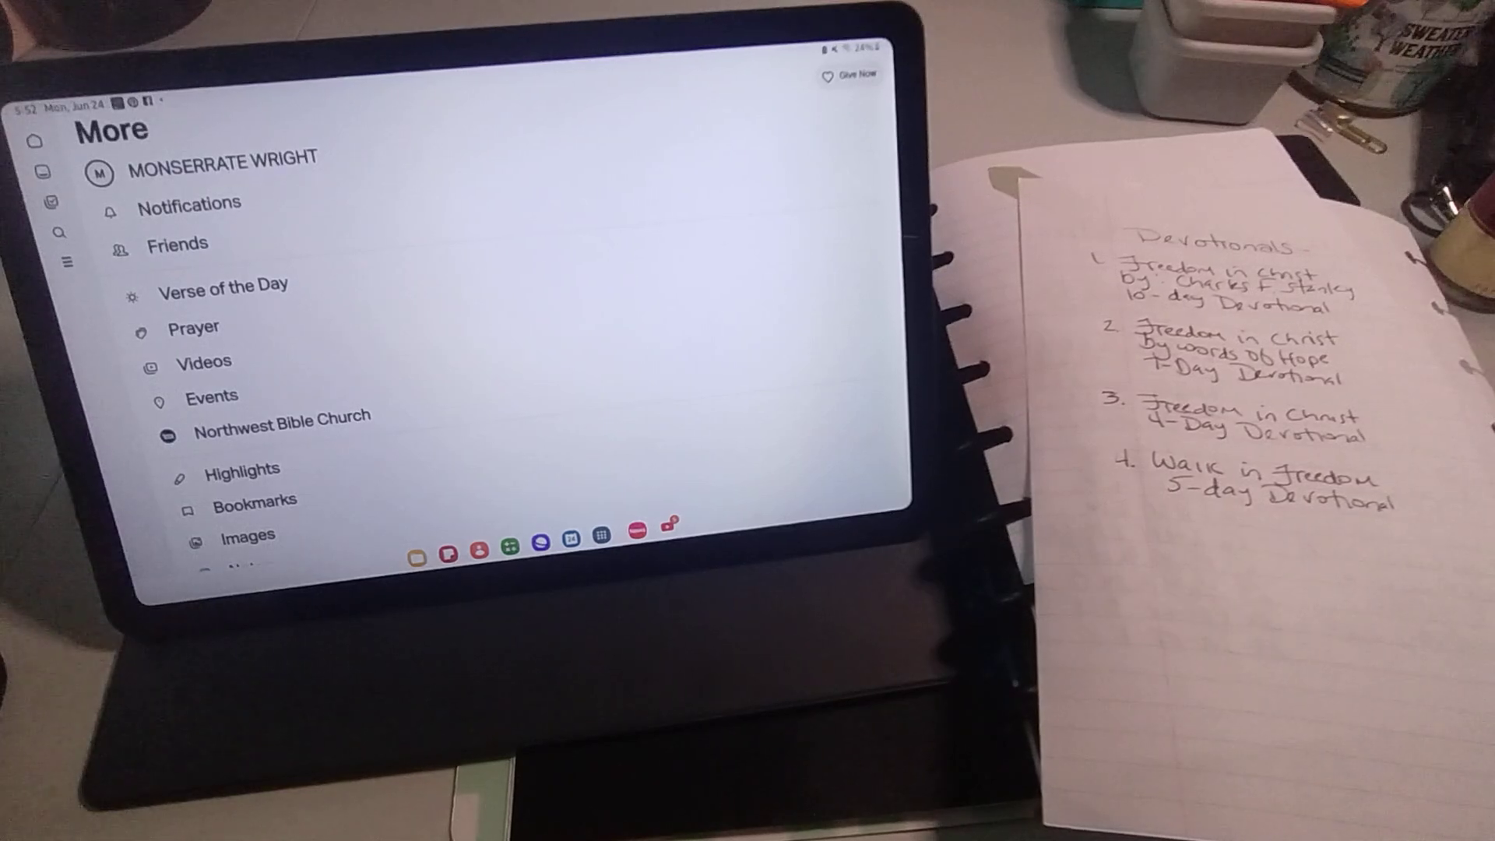
pyautogui.click(223, 285)
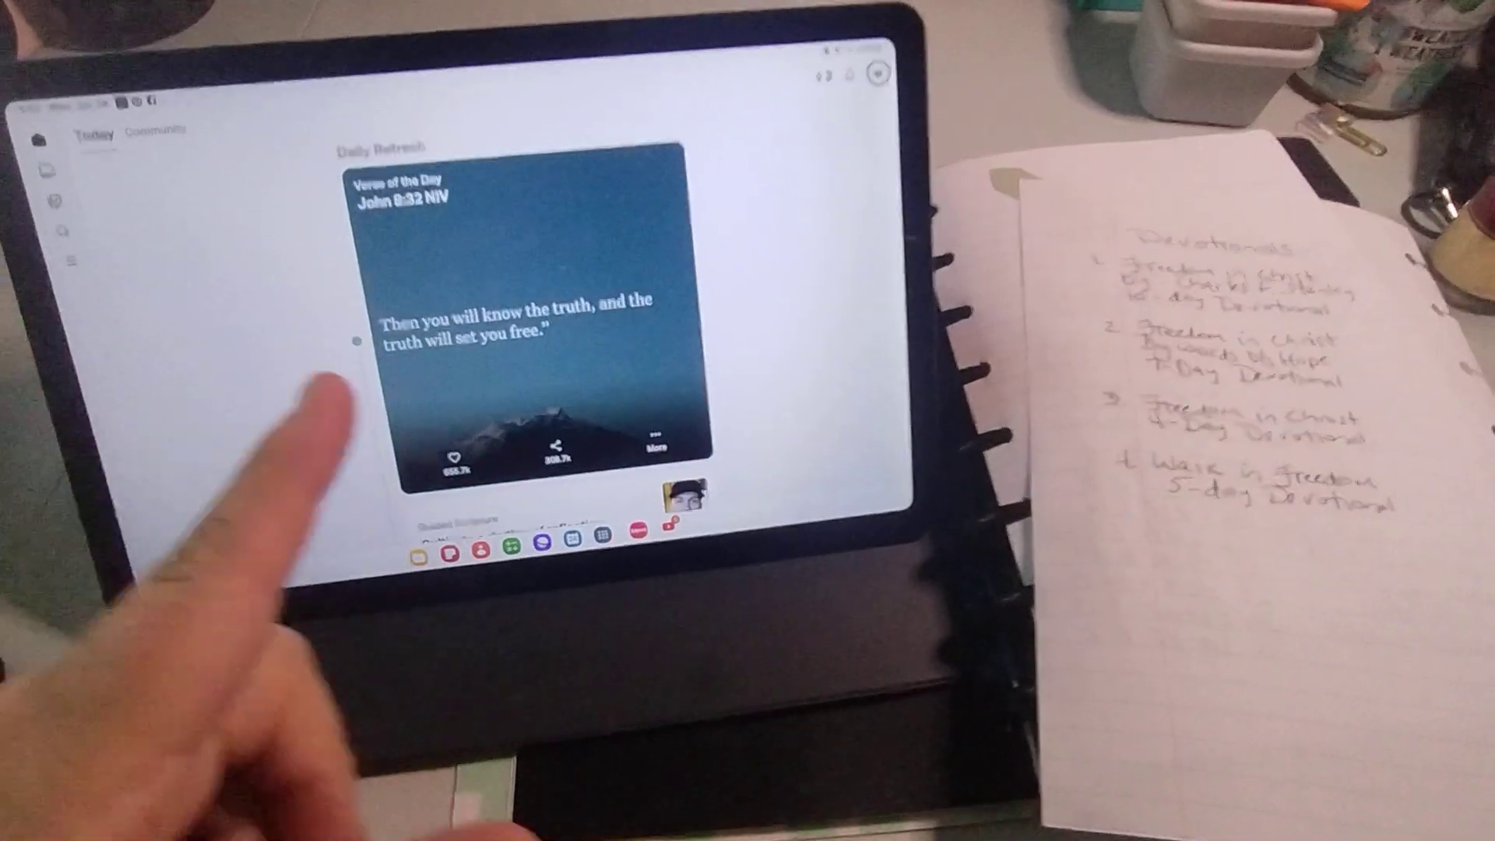
# View the Verse of the Day history in its image versions.
pyautogui.click(656, 444)
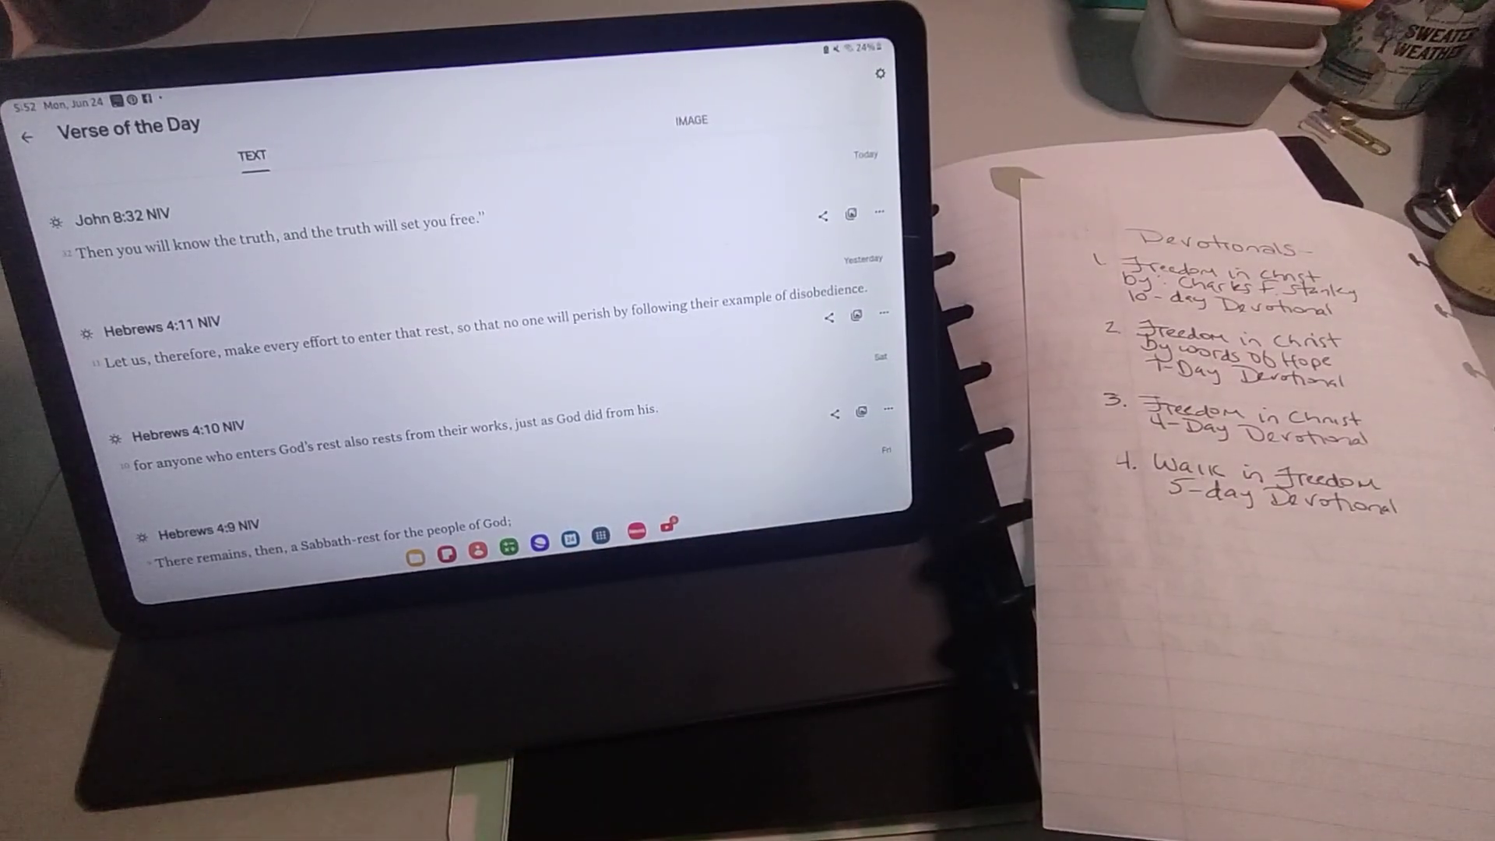
pyautogui.click(32, 136)
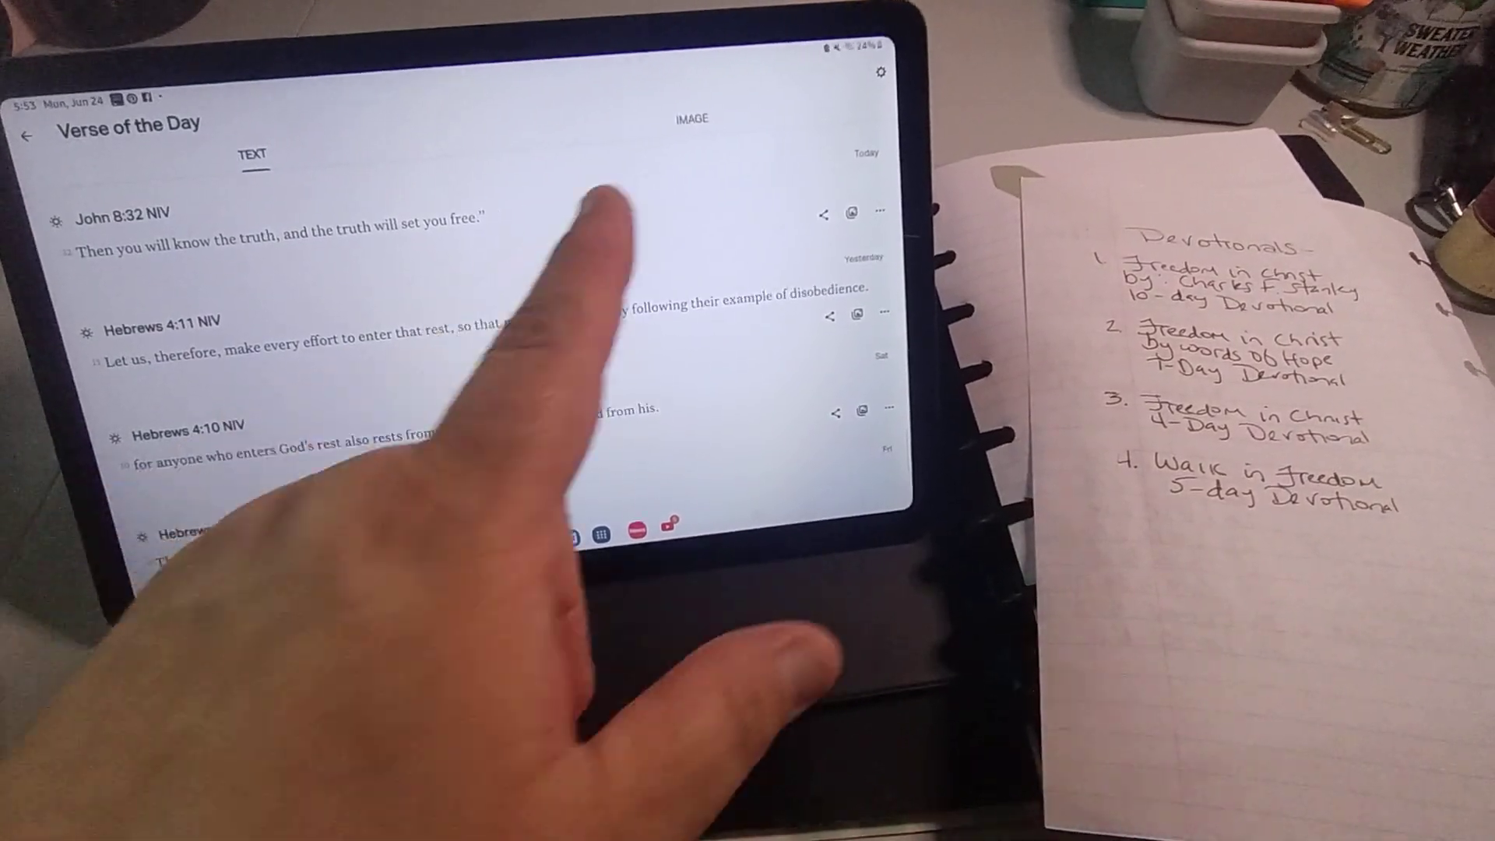
pyautogui.click(691, 120)
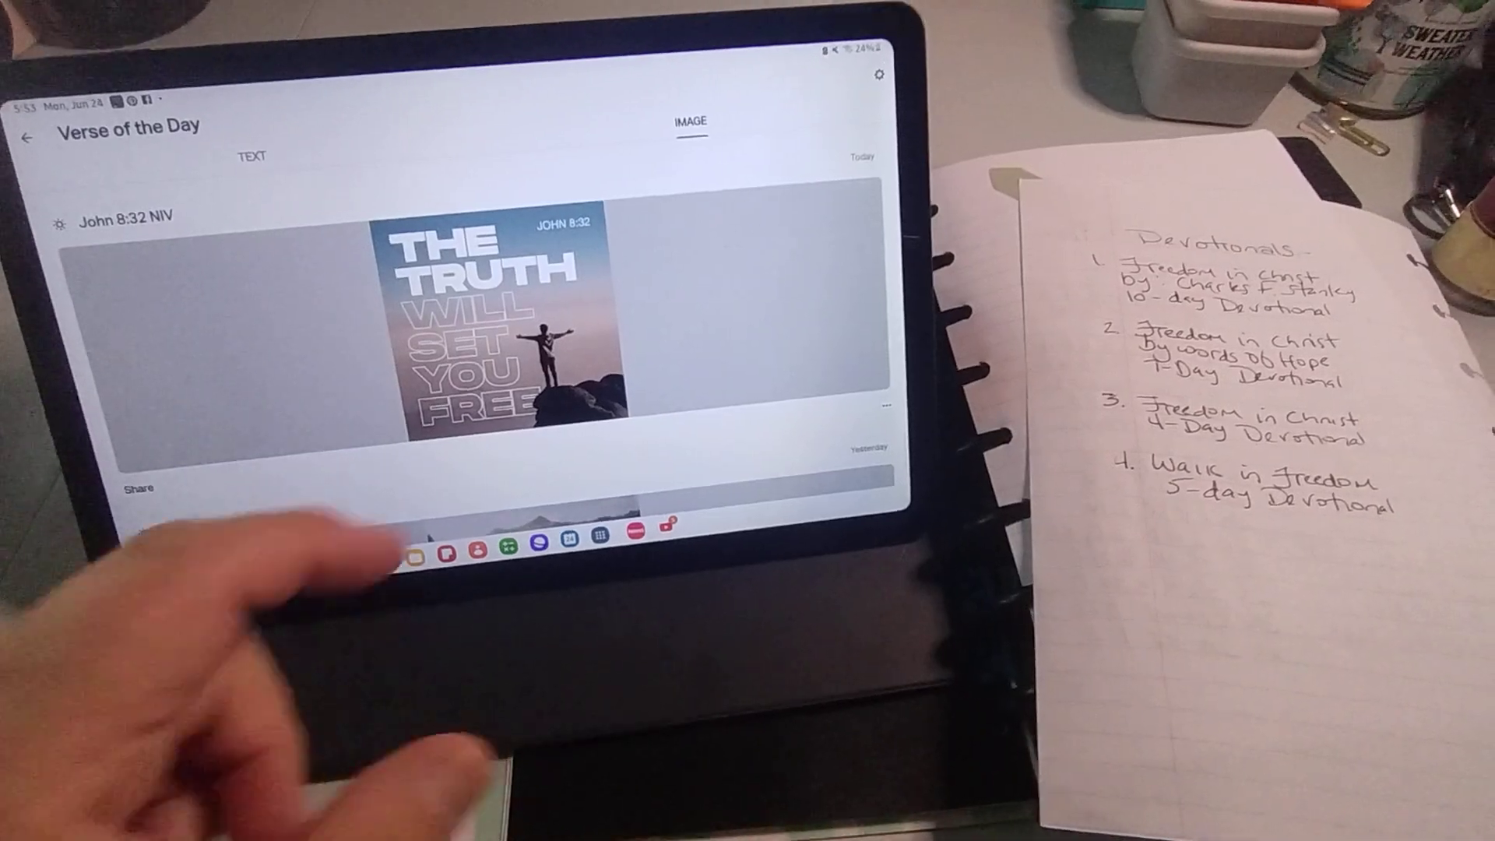
# Save today's John 8:32 verse image and return to the More page.
pyautogui.click(505, 324)
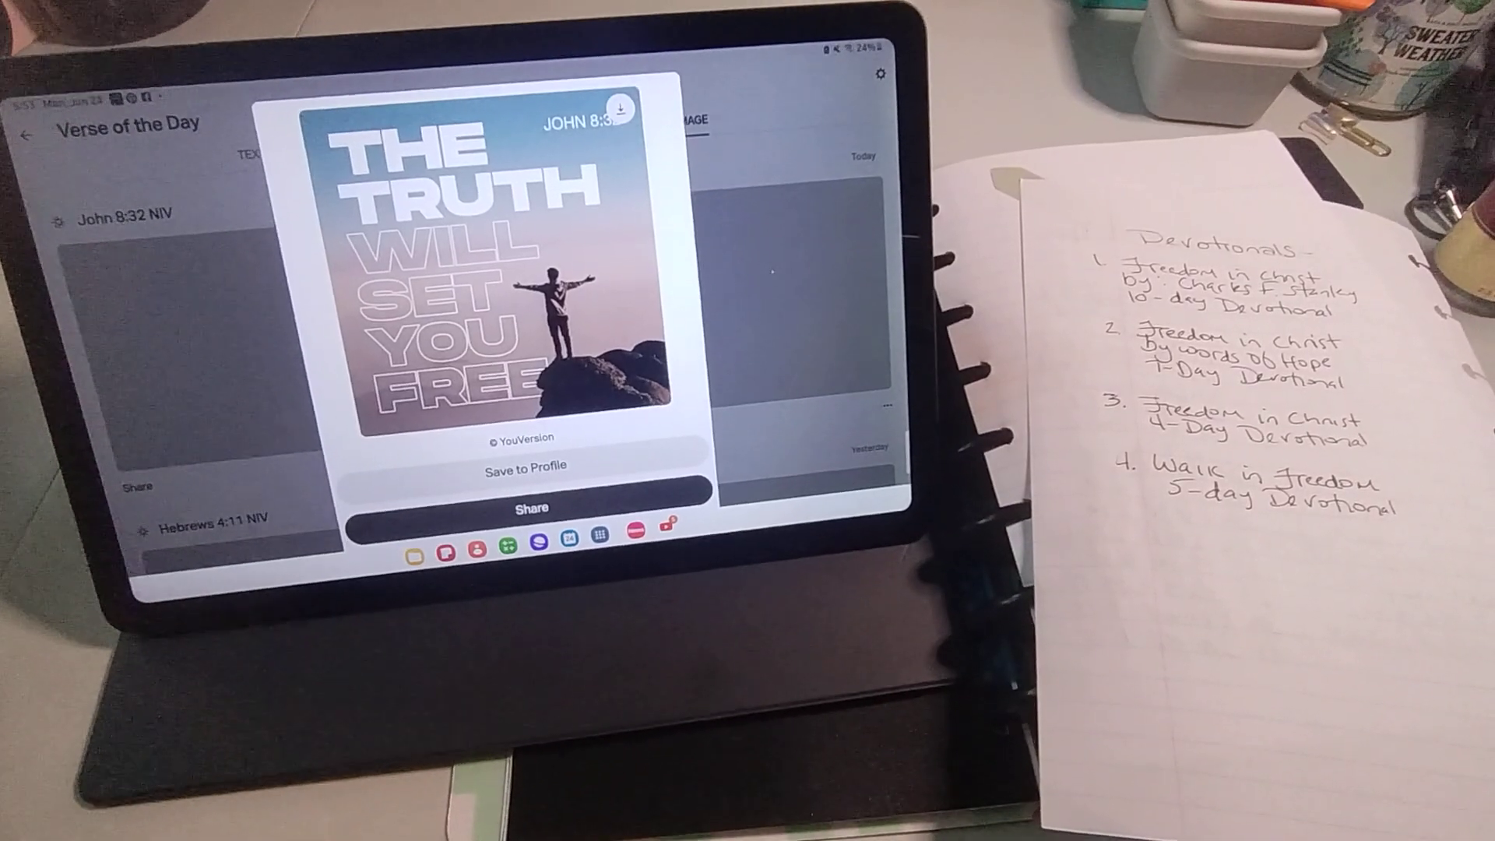
pyautogui.click(624, 104)
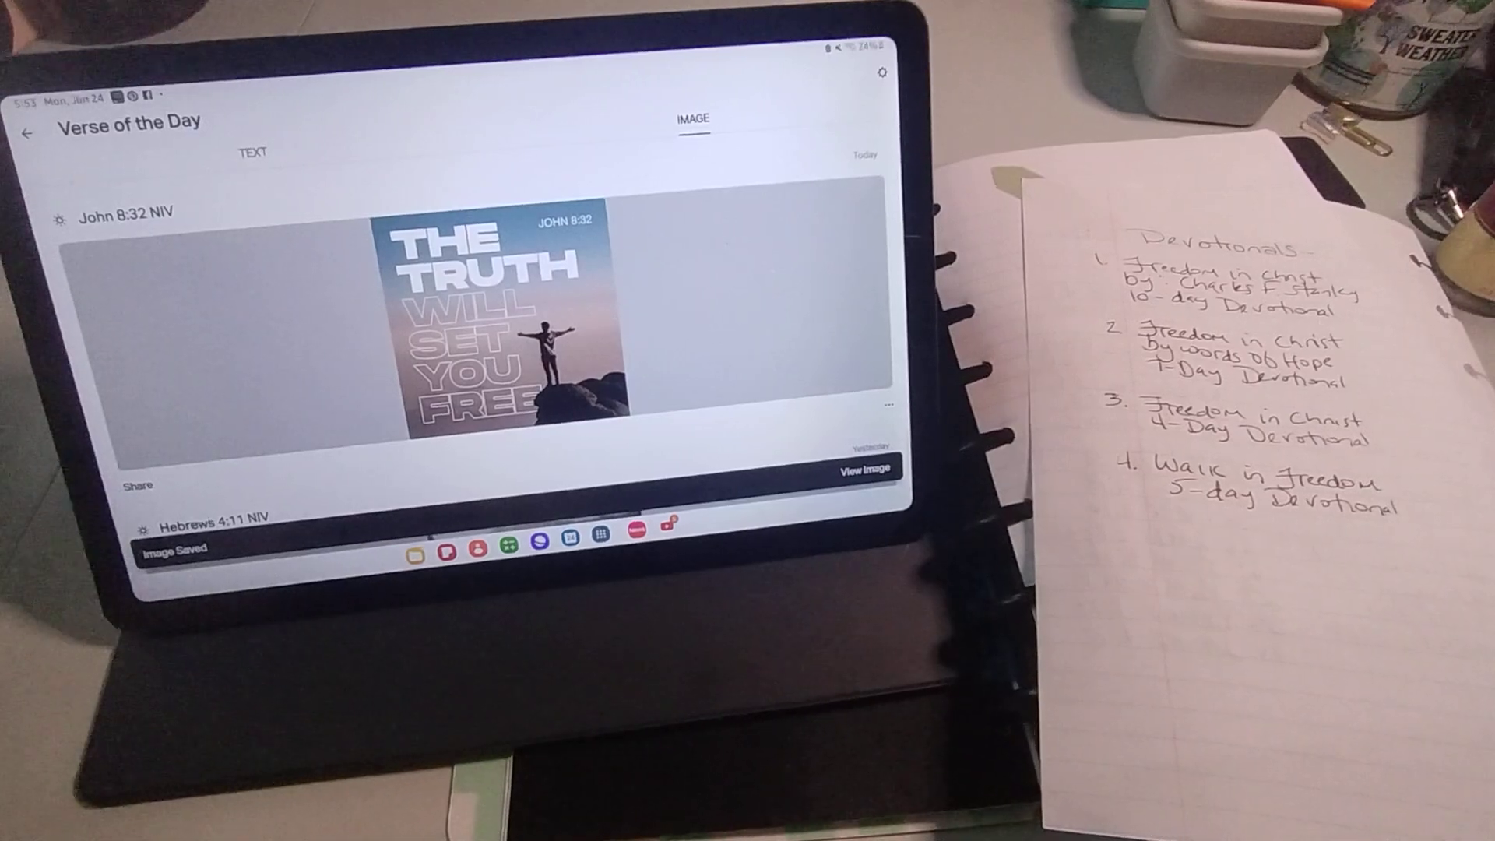
pyautogui.click(26, 132)
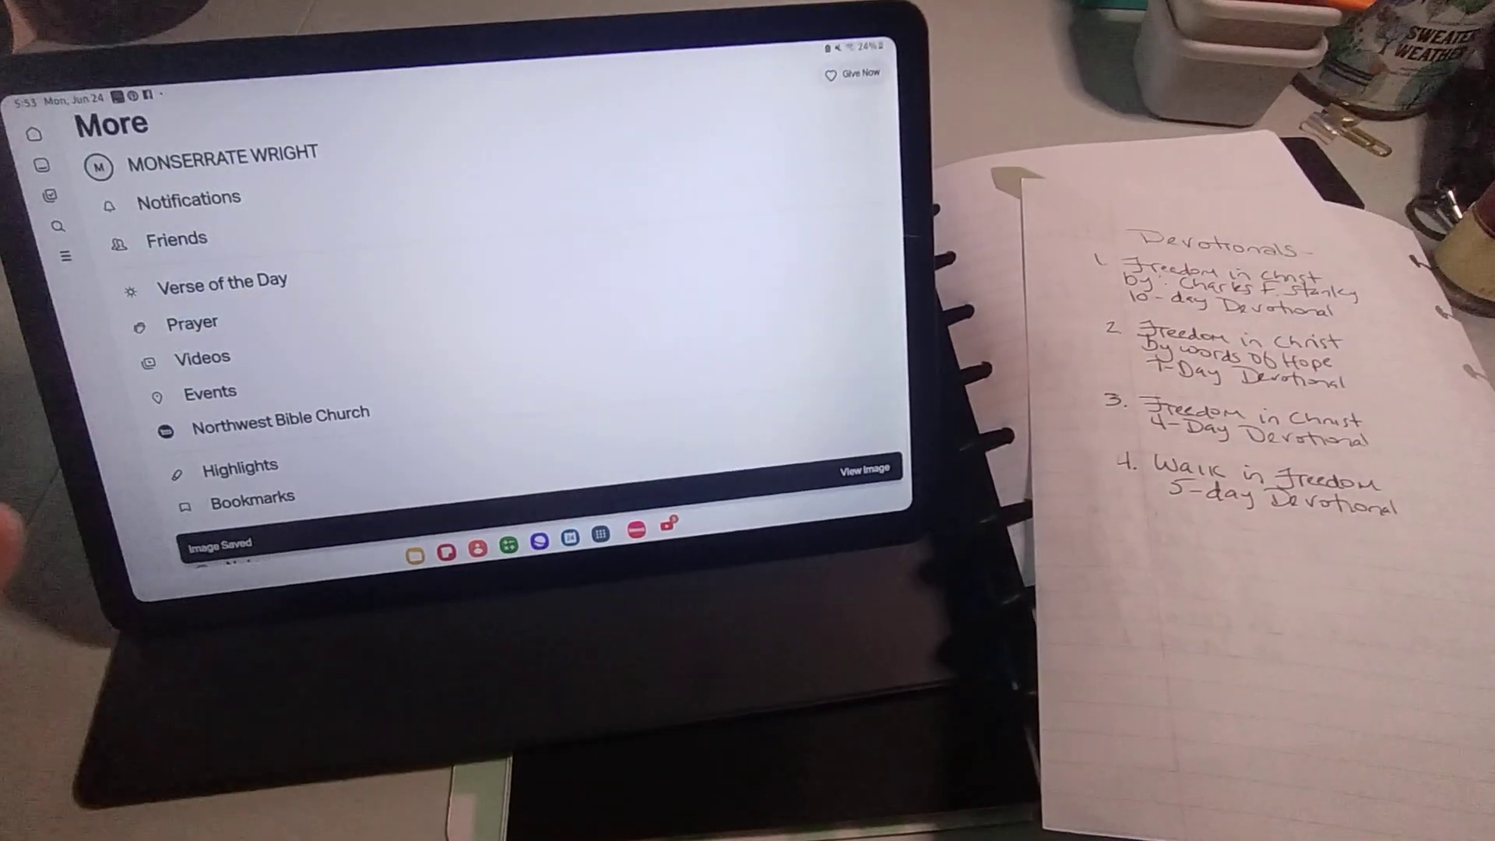